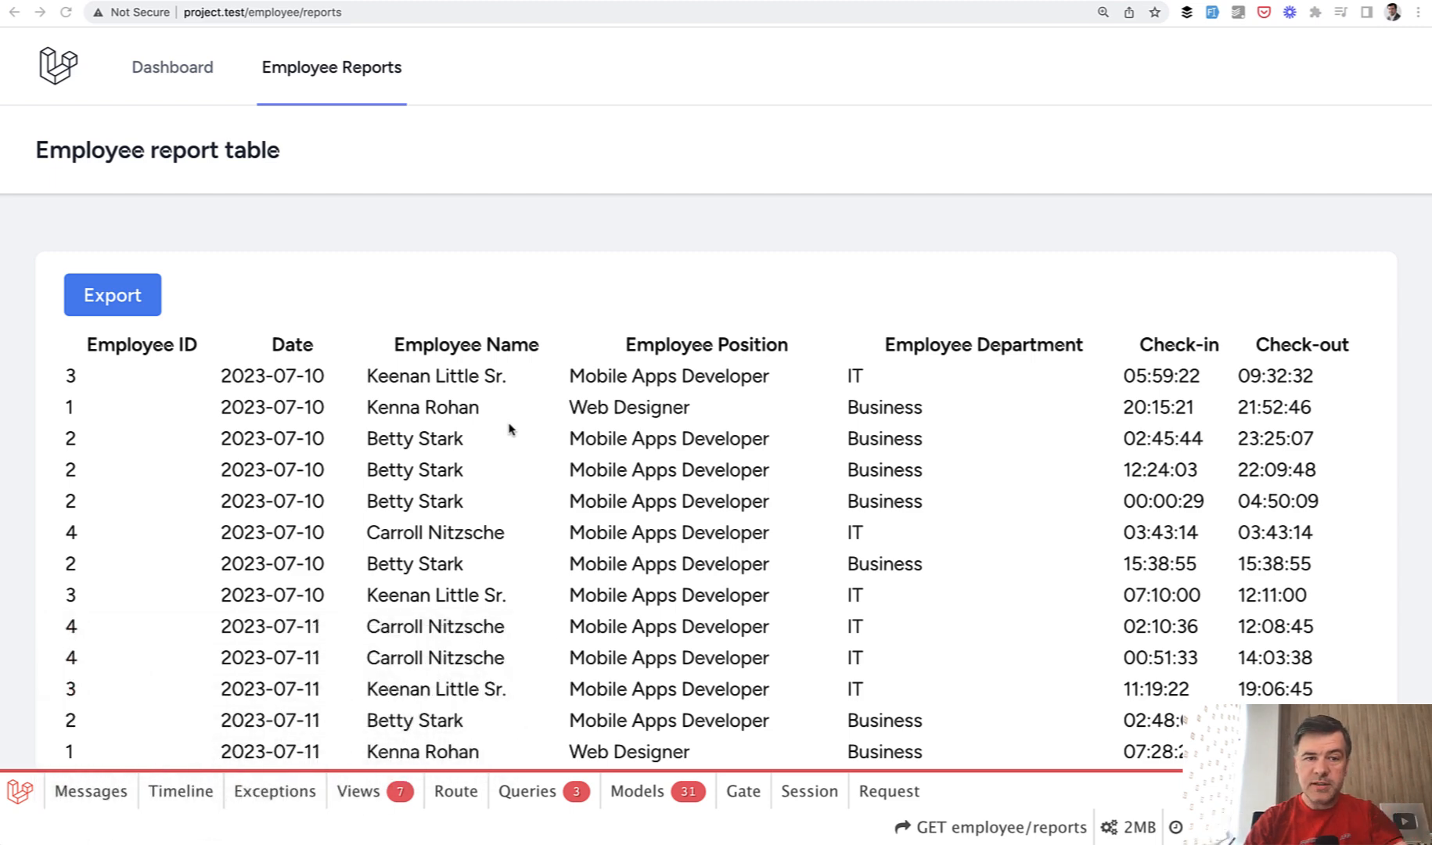
mouse_move(833, 627)
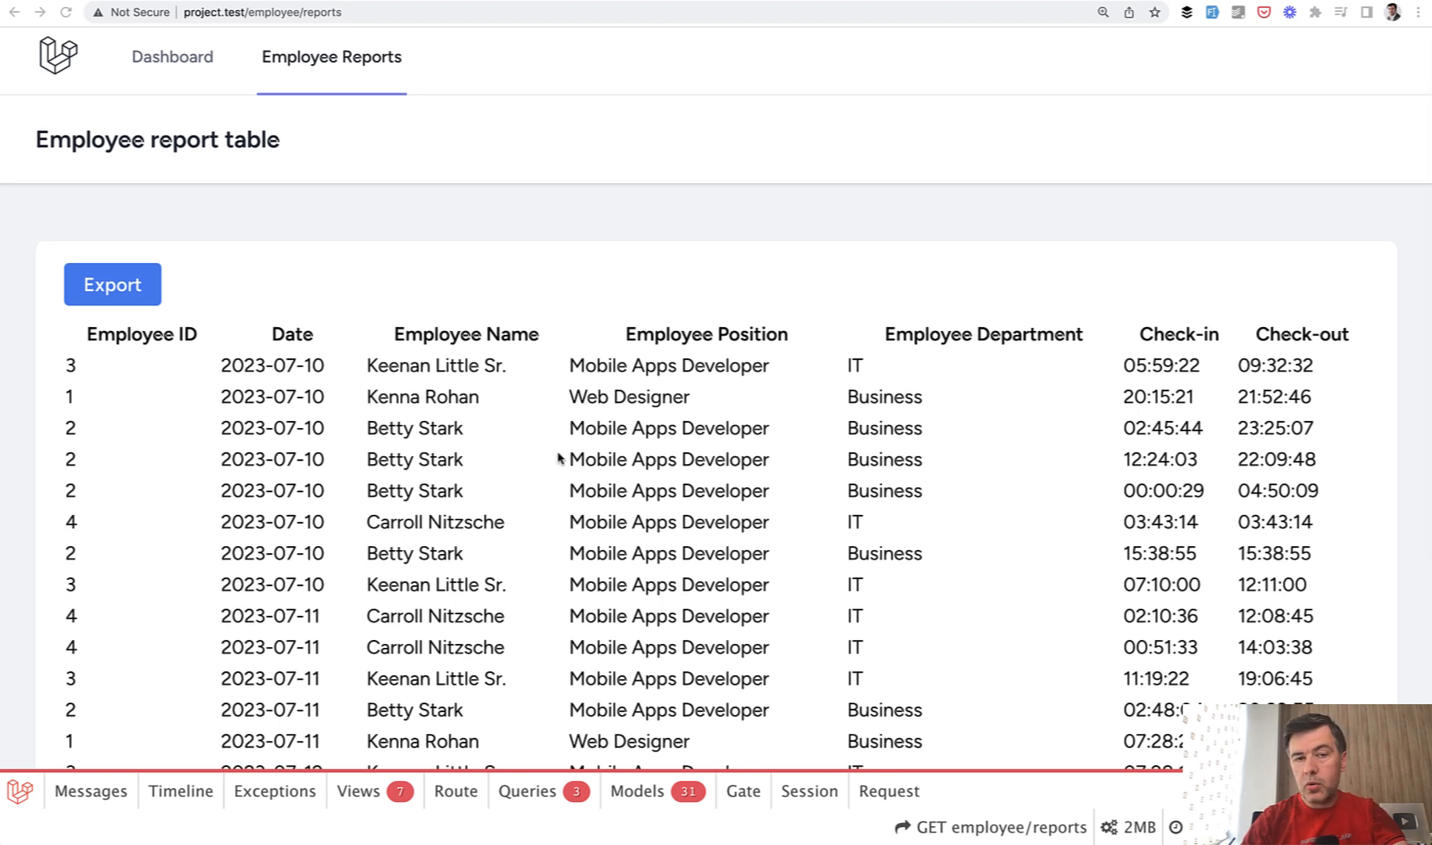
mouse_move(608, 558)
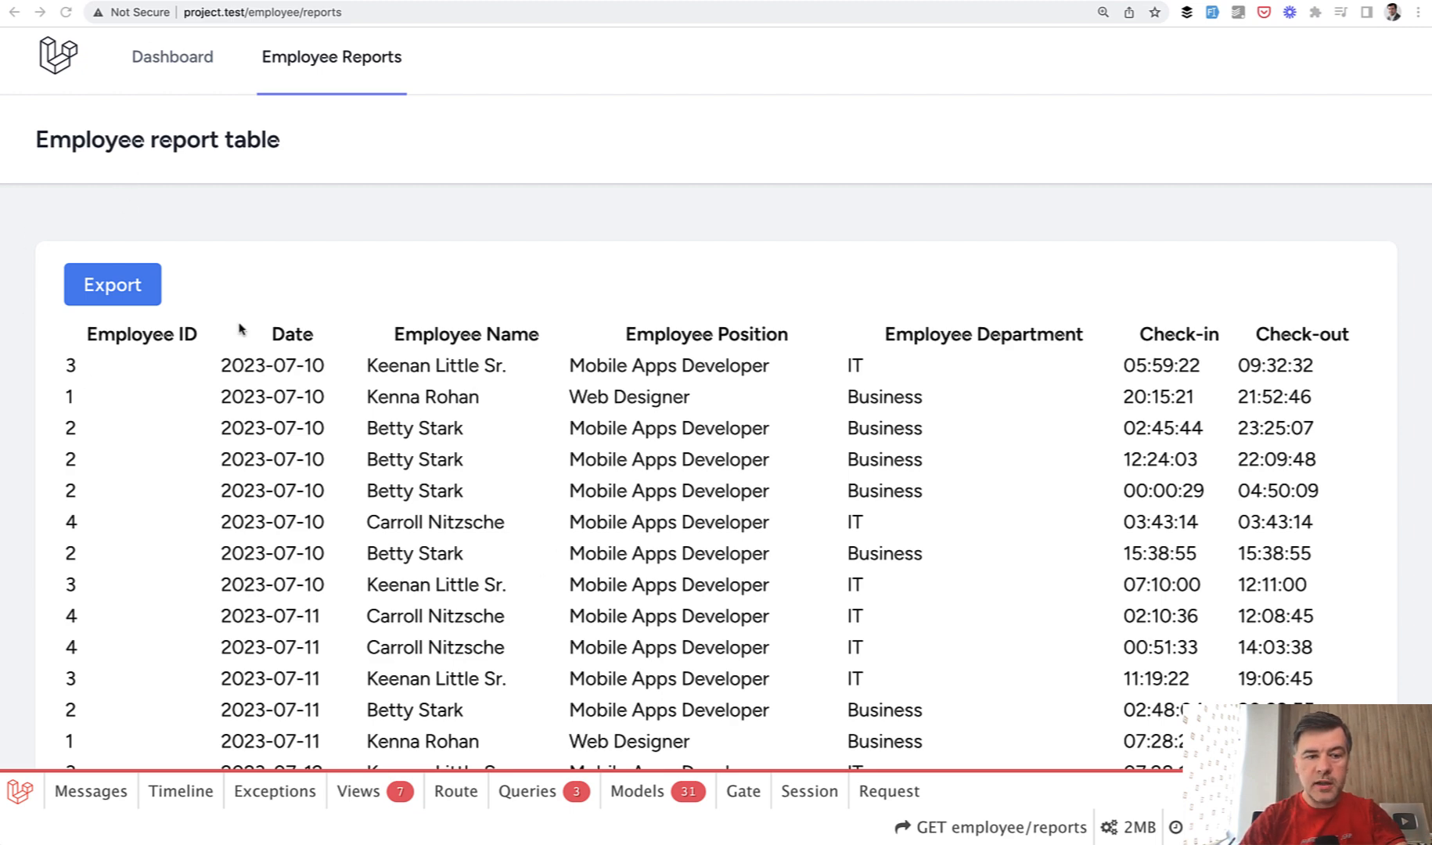
mouse_move(319, 363)
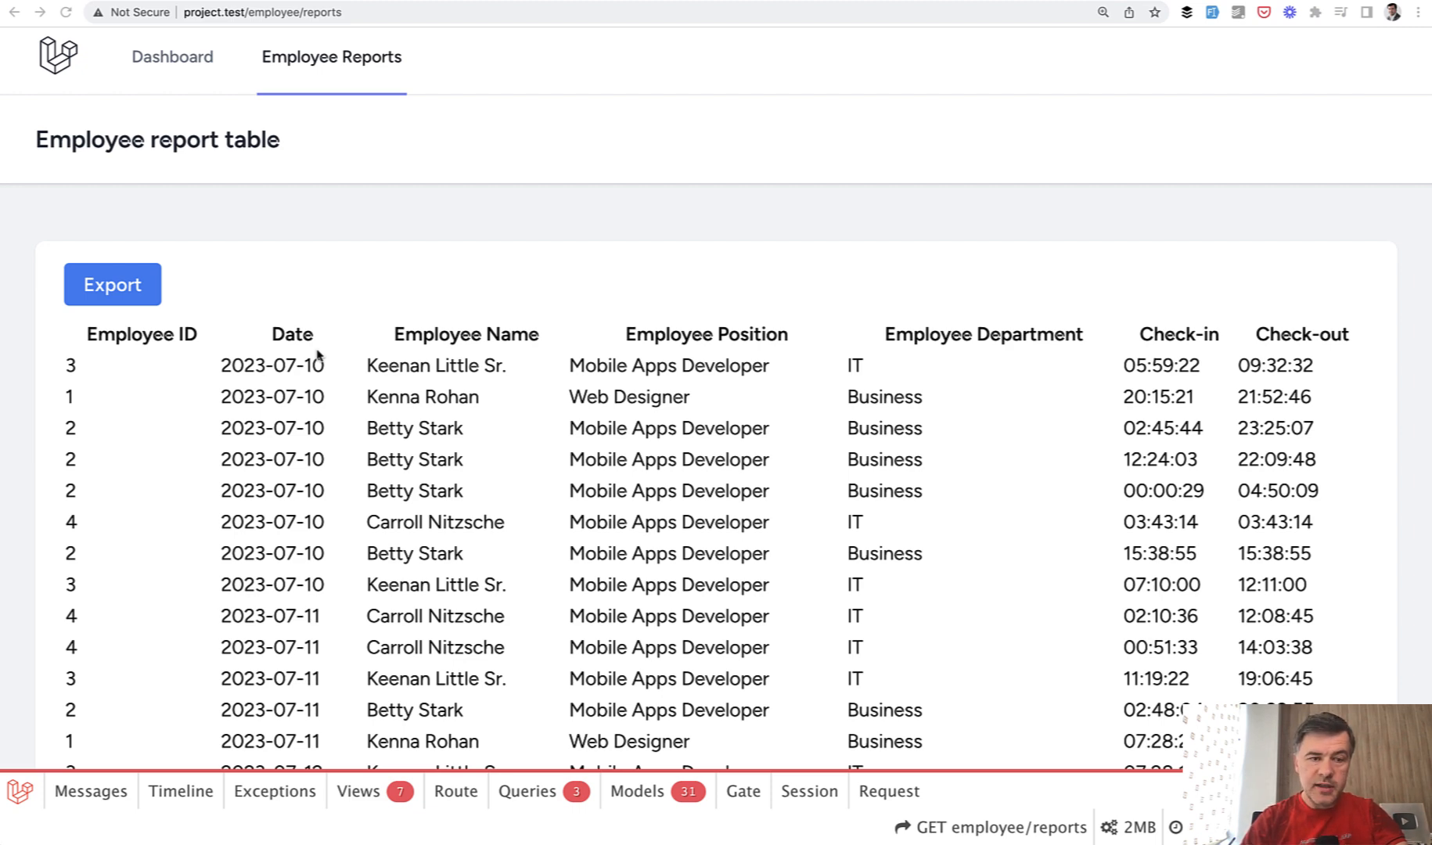
mouse_move(246, 460)
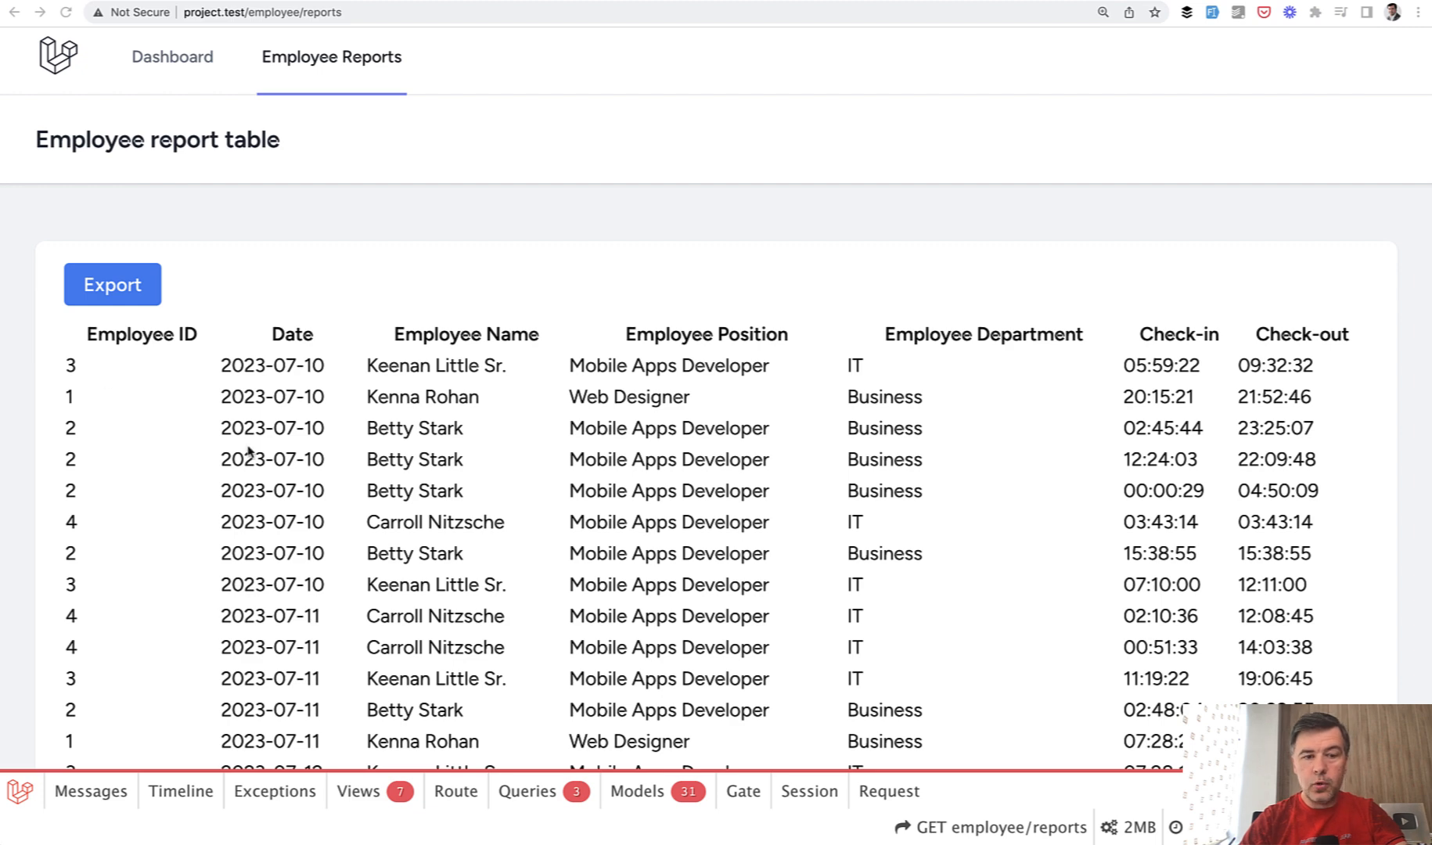
mouse_move(358, 418)
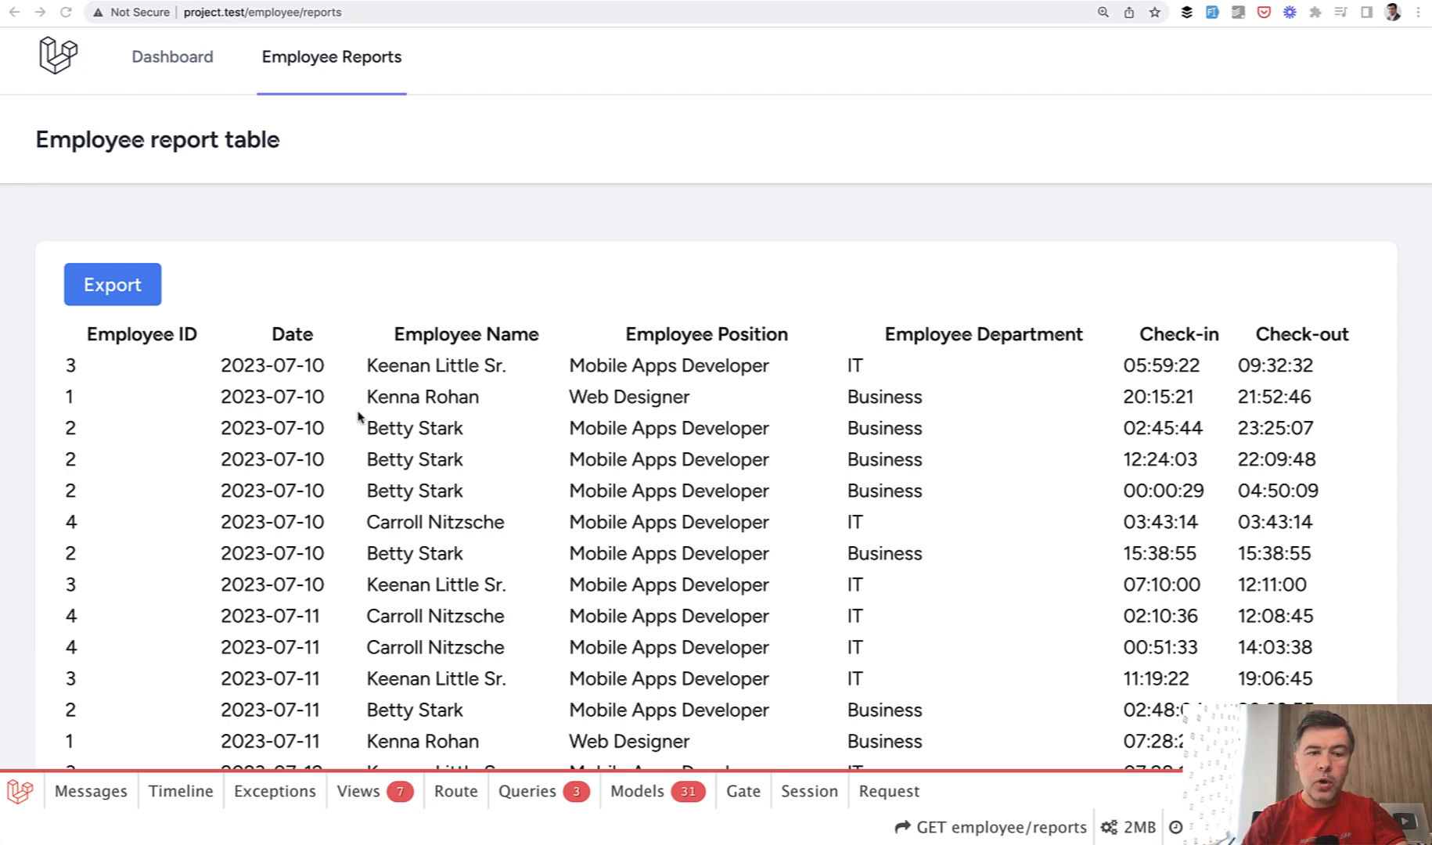
mouse_move(531, 581)
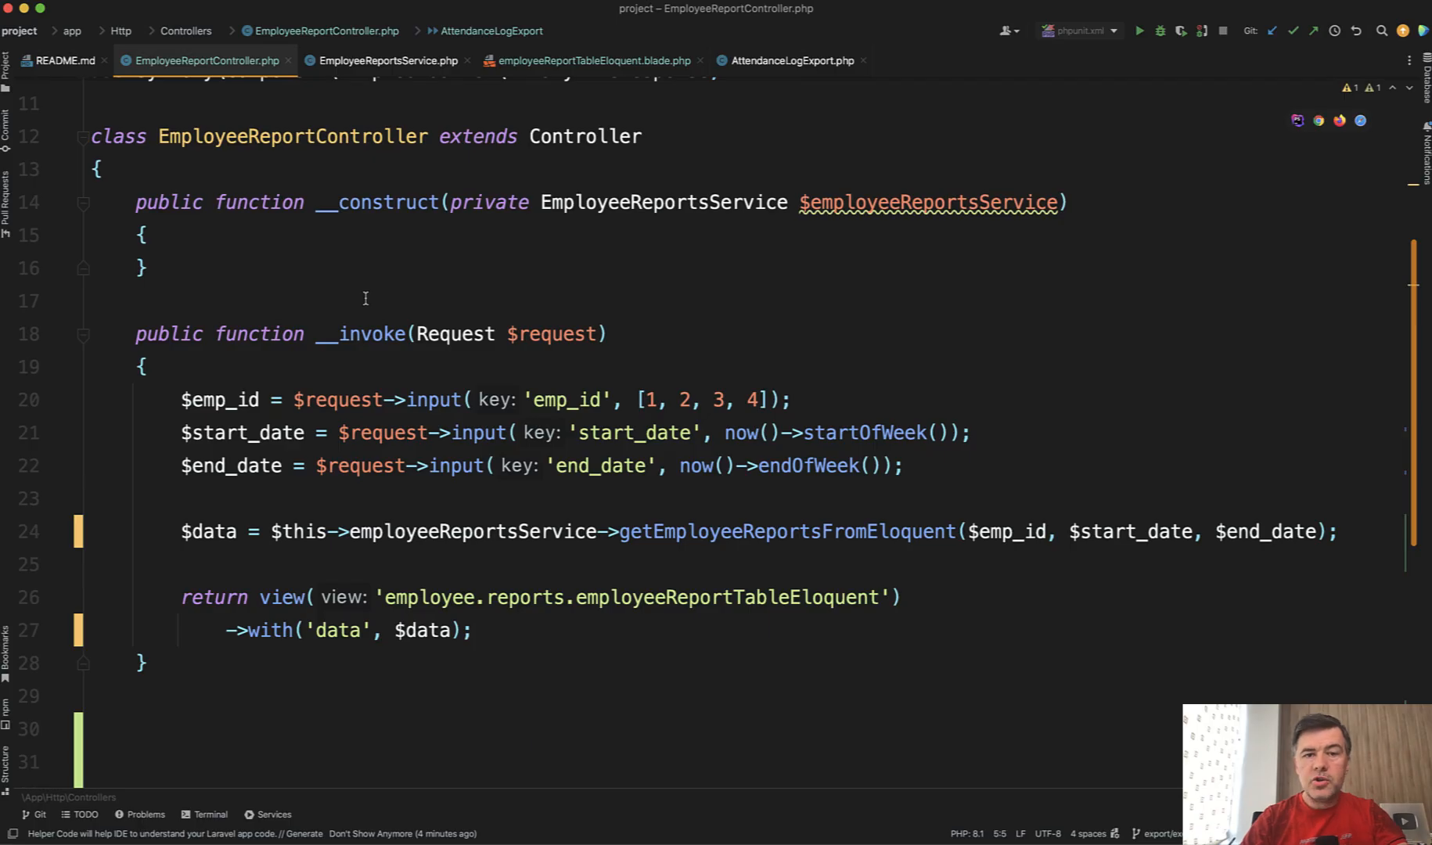
mouse_move(328, 355)
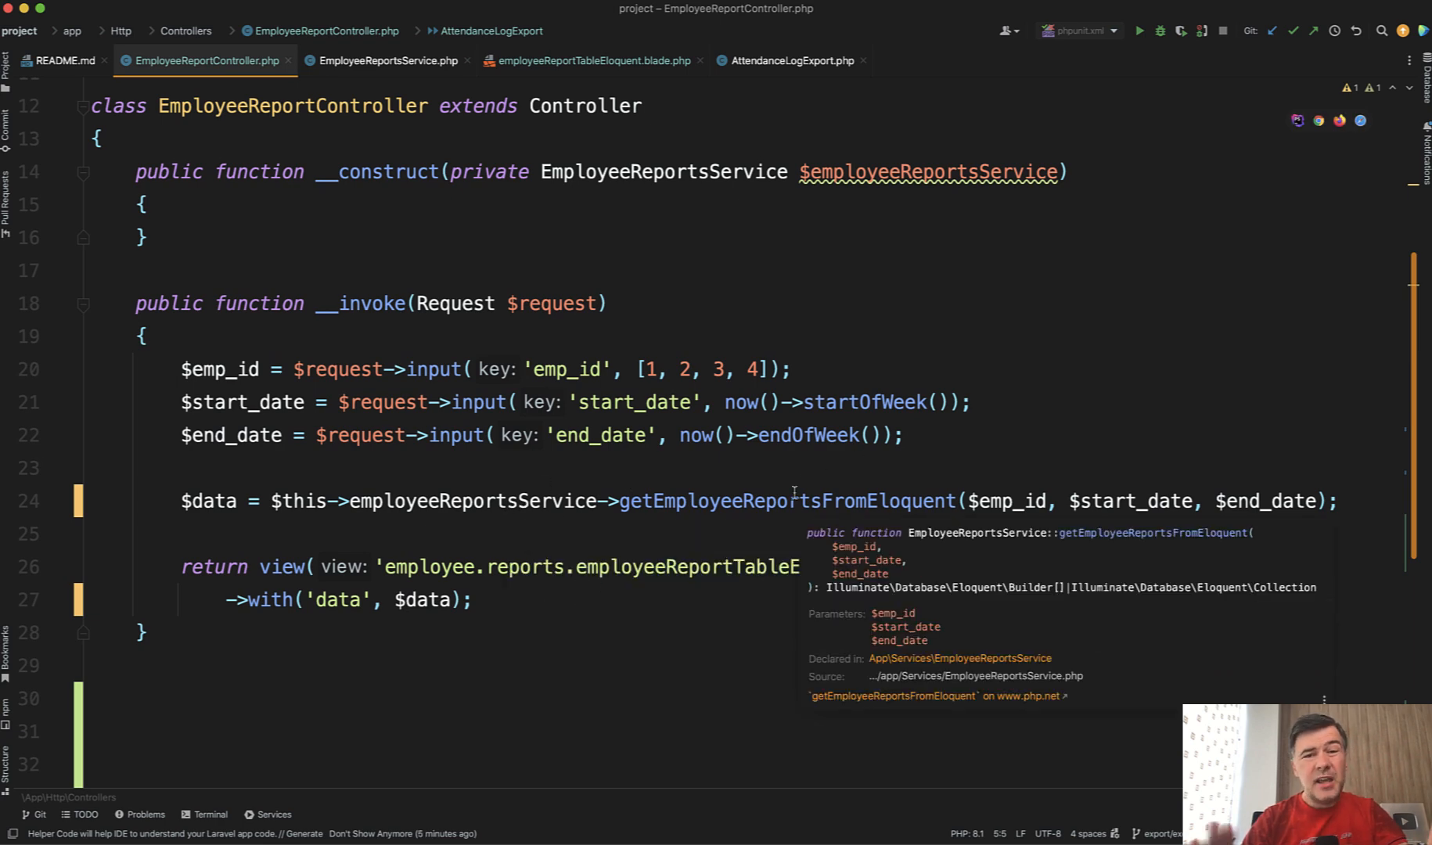
mouse_move(700, 533)
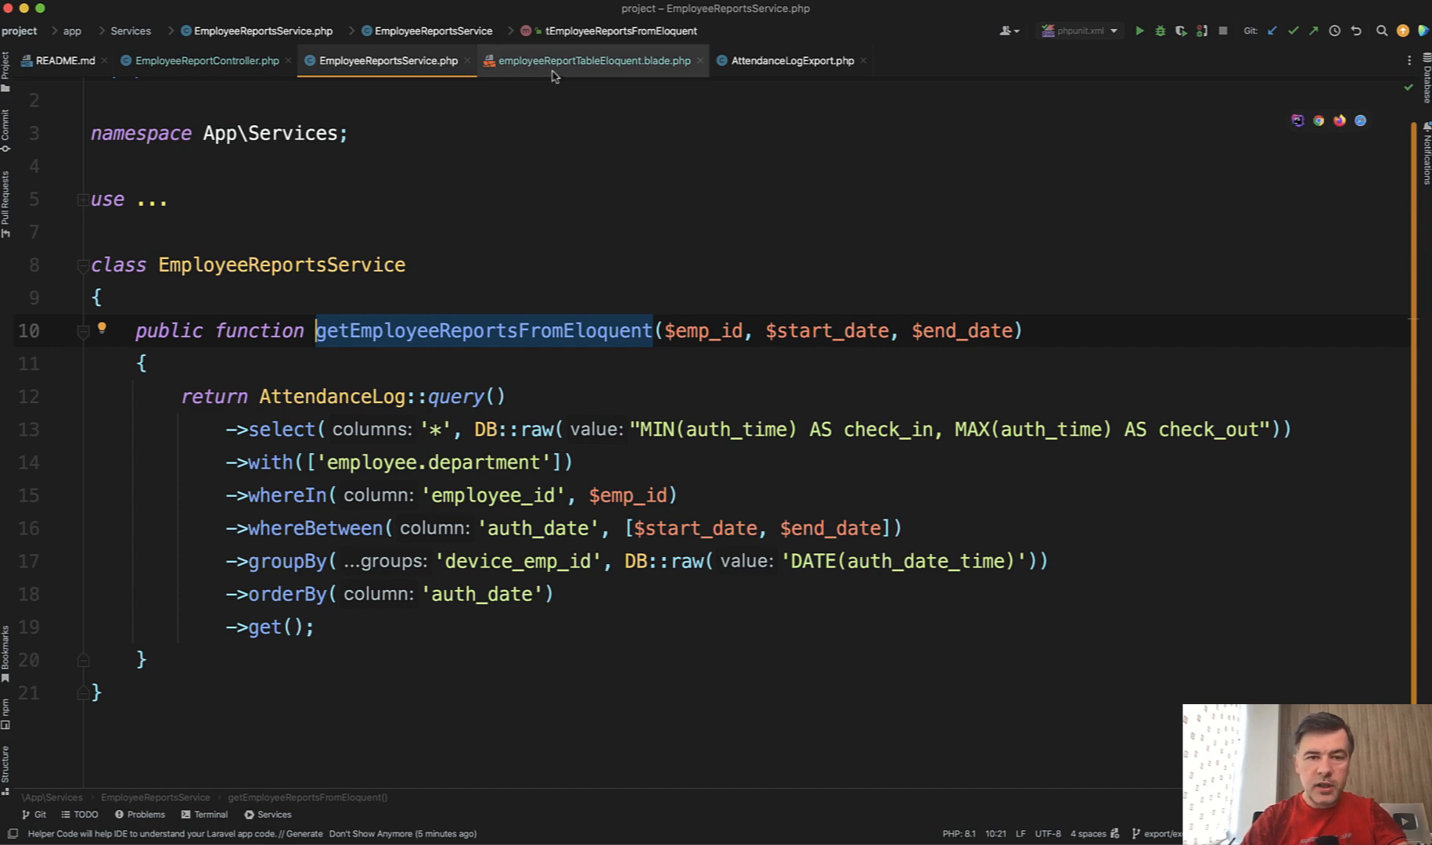
Step: Wrap the report service call in Cache::remember for an hour and pass cacheKey to the view
left_click(589, 60)
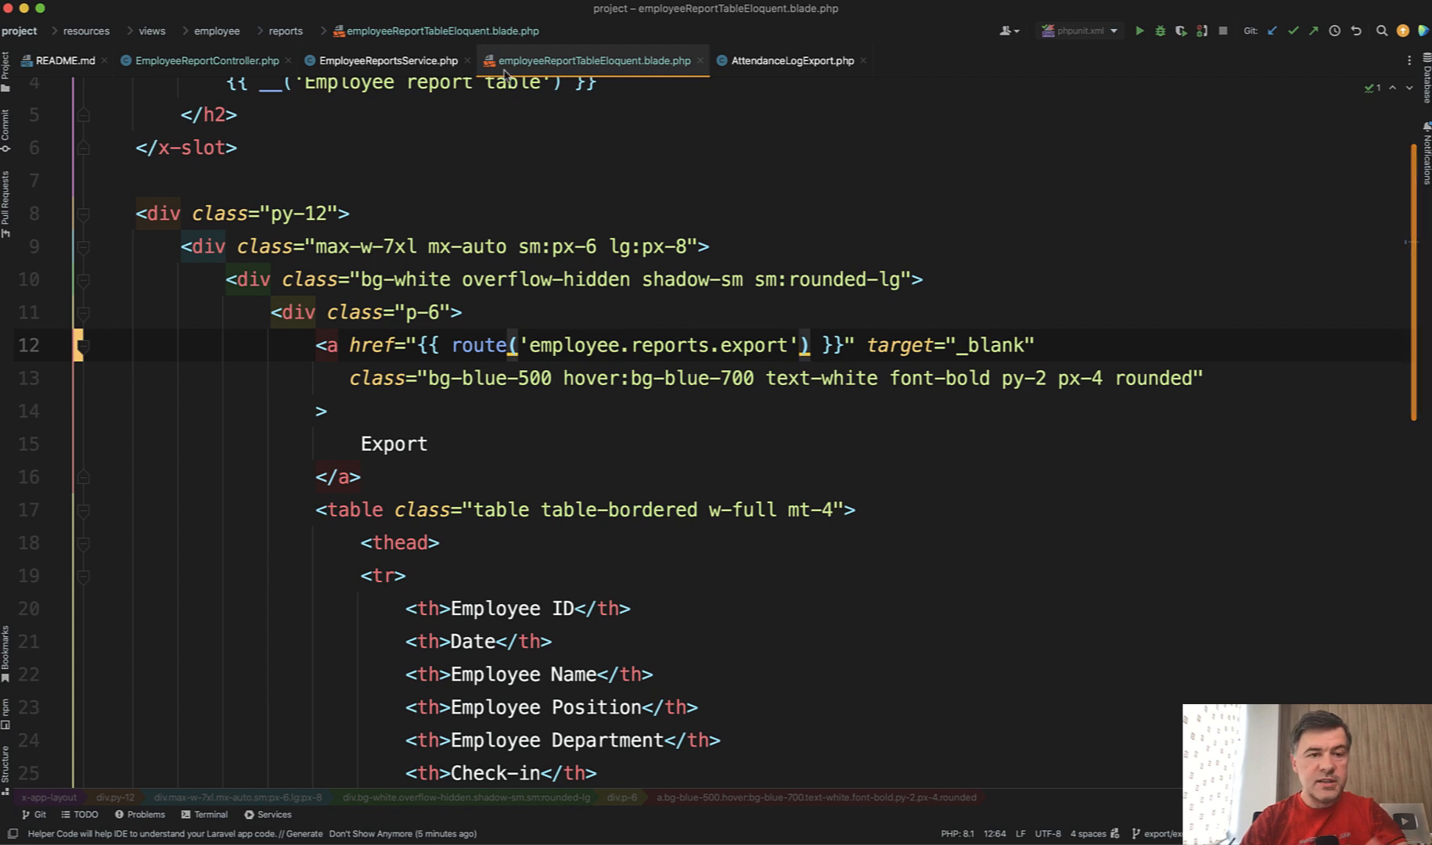
left_click(202, 60)
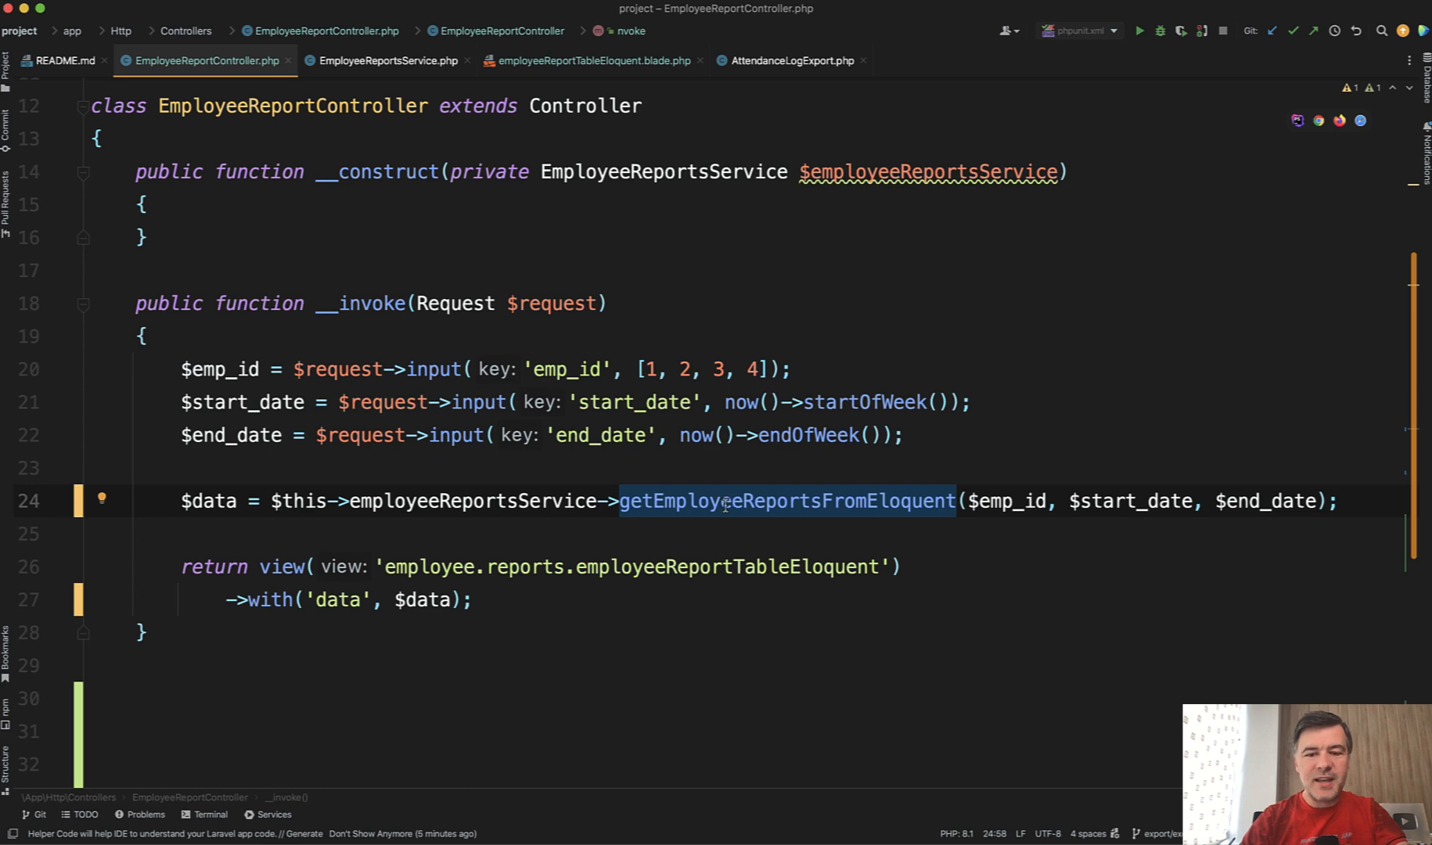
mouse_move(769, 502)
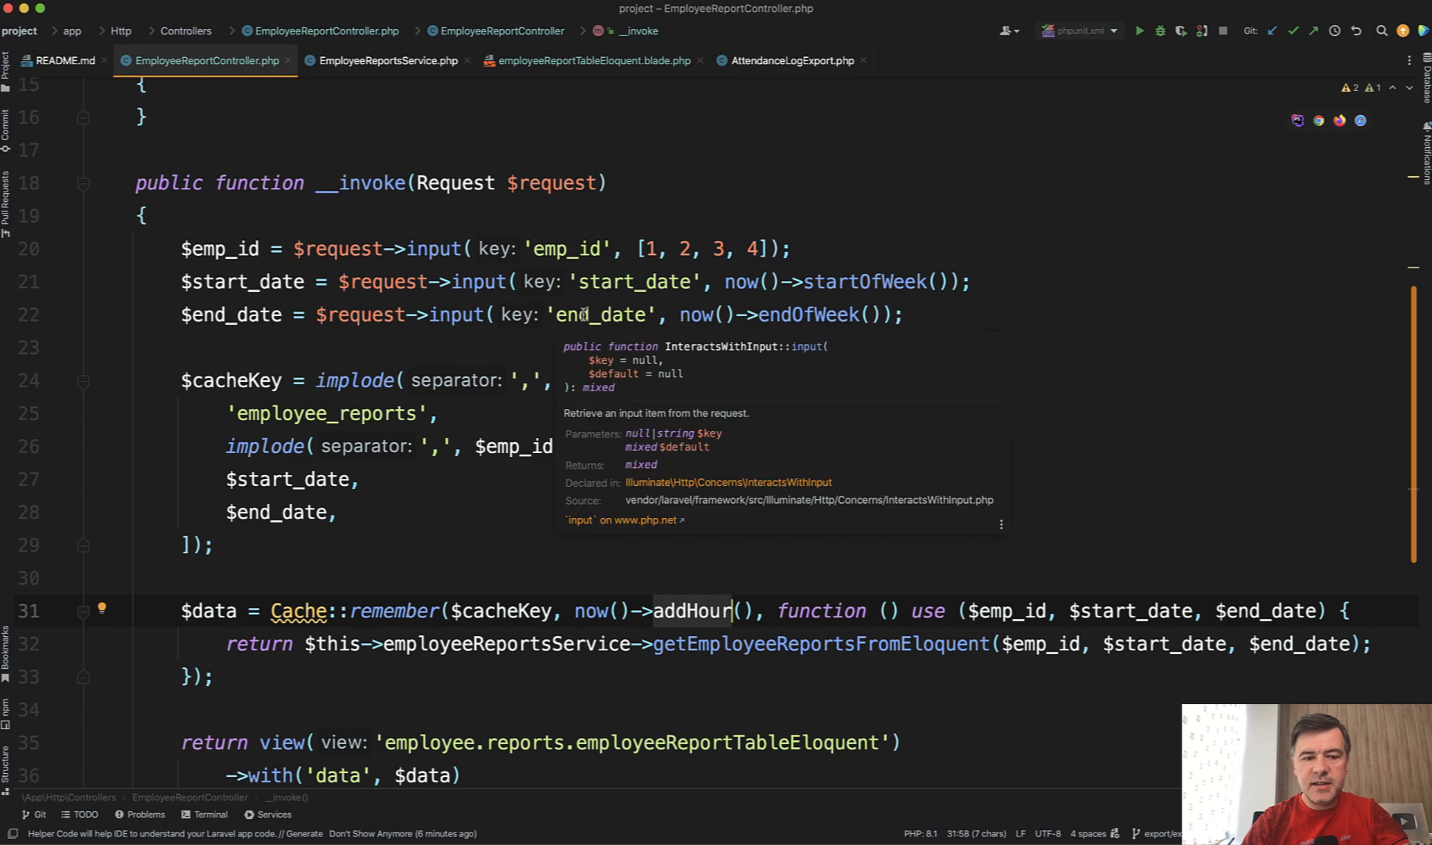
mouse_move(296, 478)
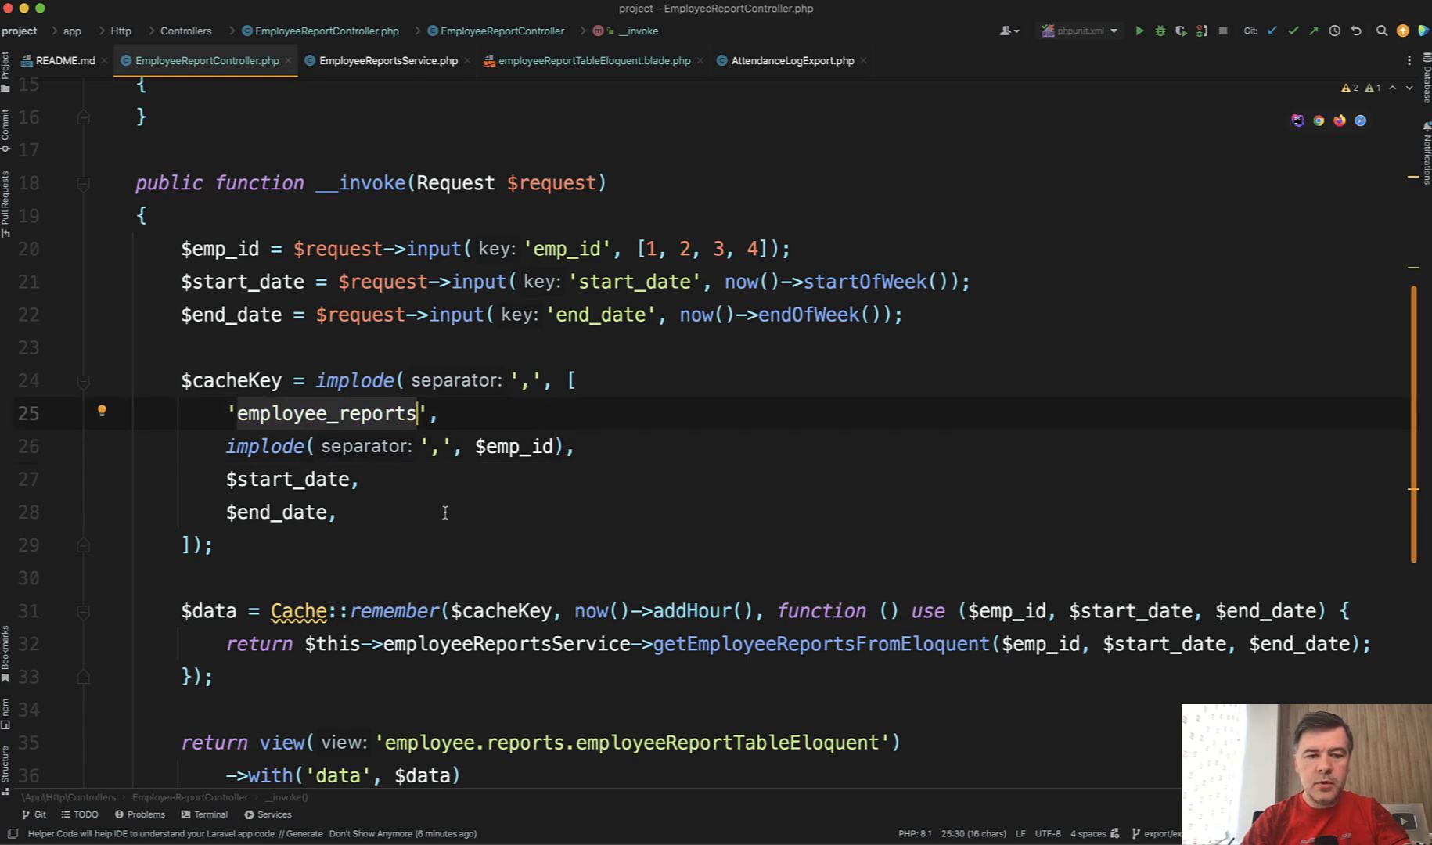
mouse_move(628, 465)
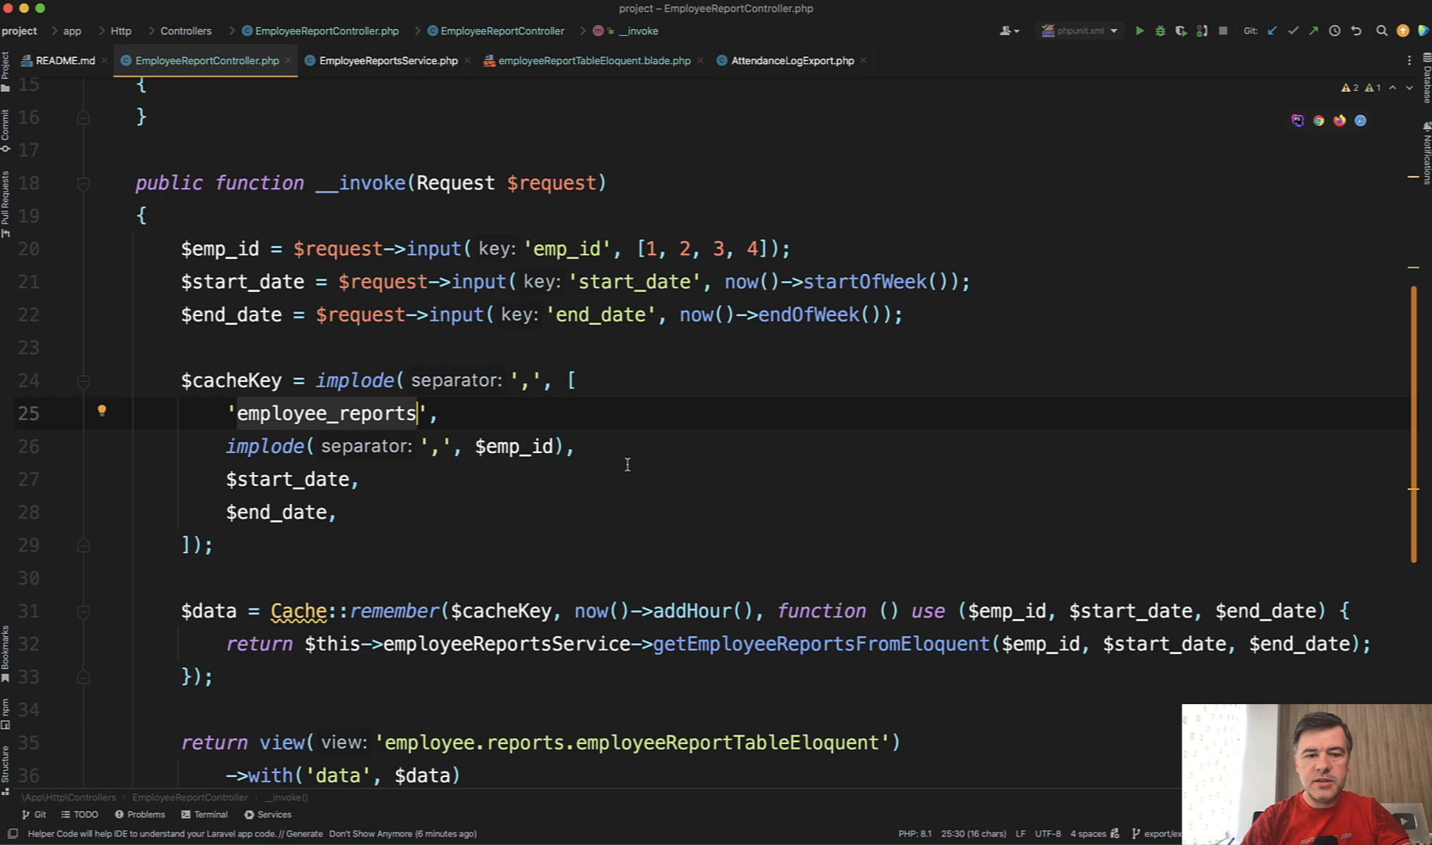
mouse_move(641, 661)
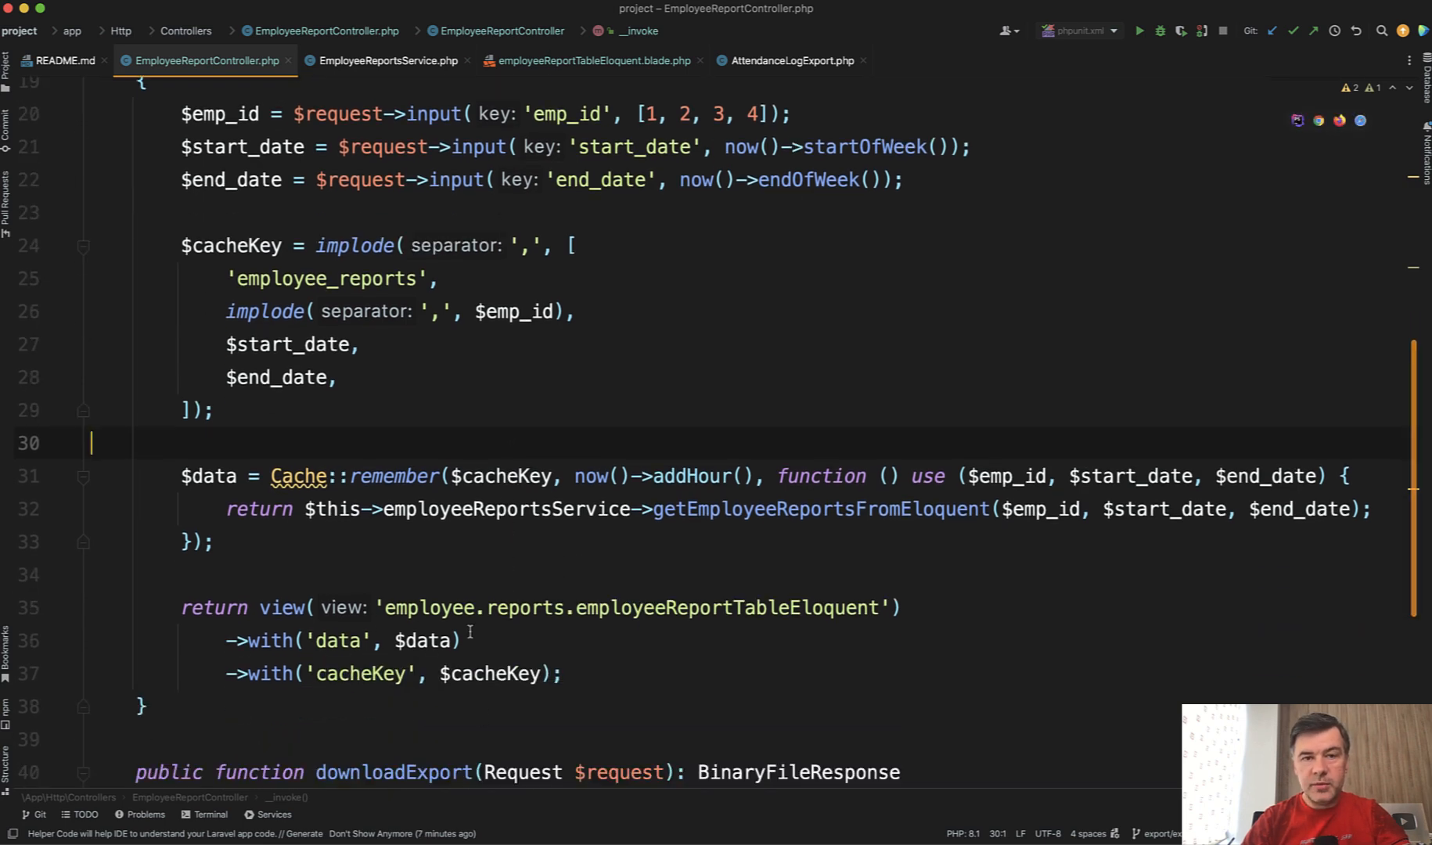
Step: Review the view template and the controller's caching and download code, then jump to AttendanceLogExport
left_click(598, 60)
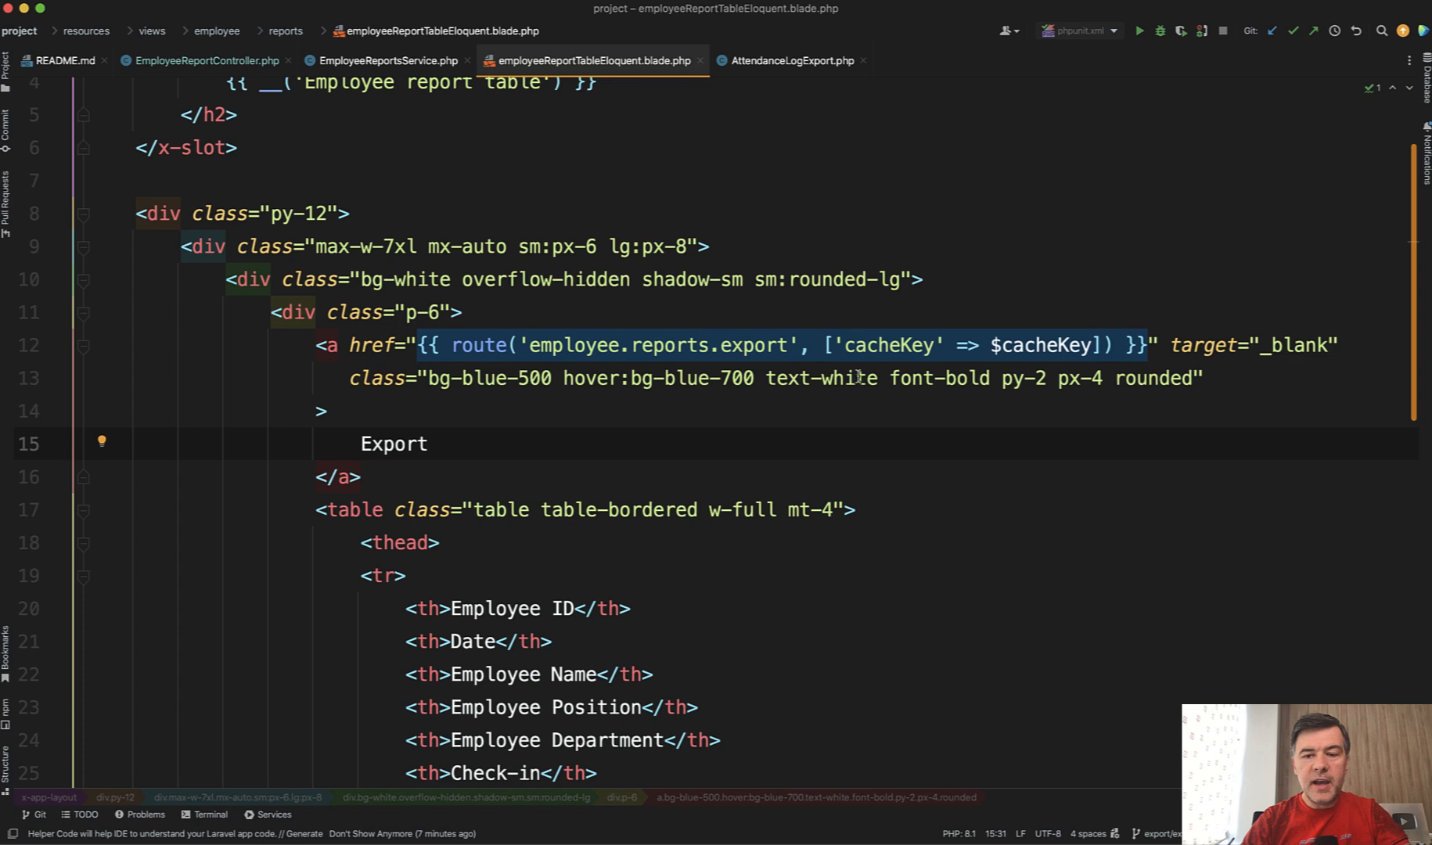
left_click(751, 345)
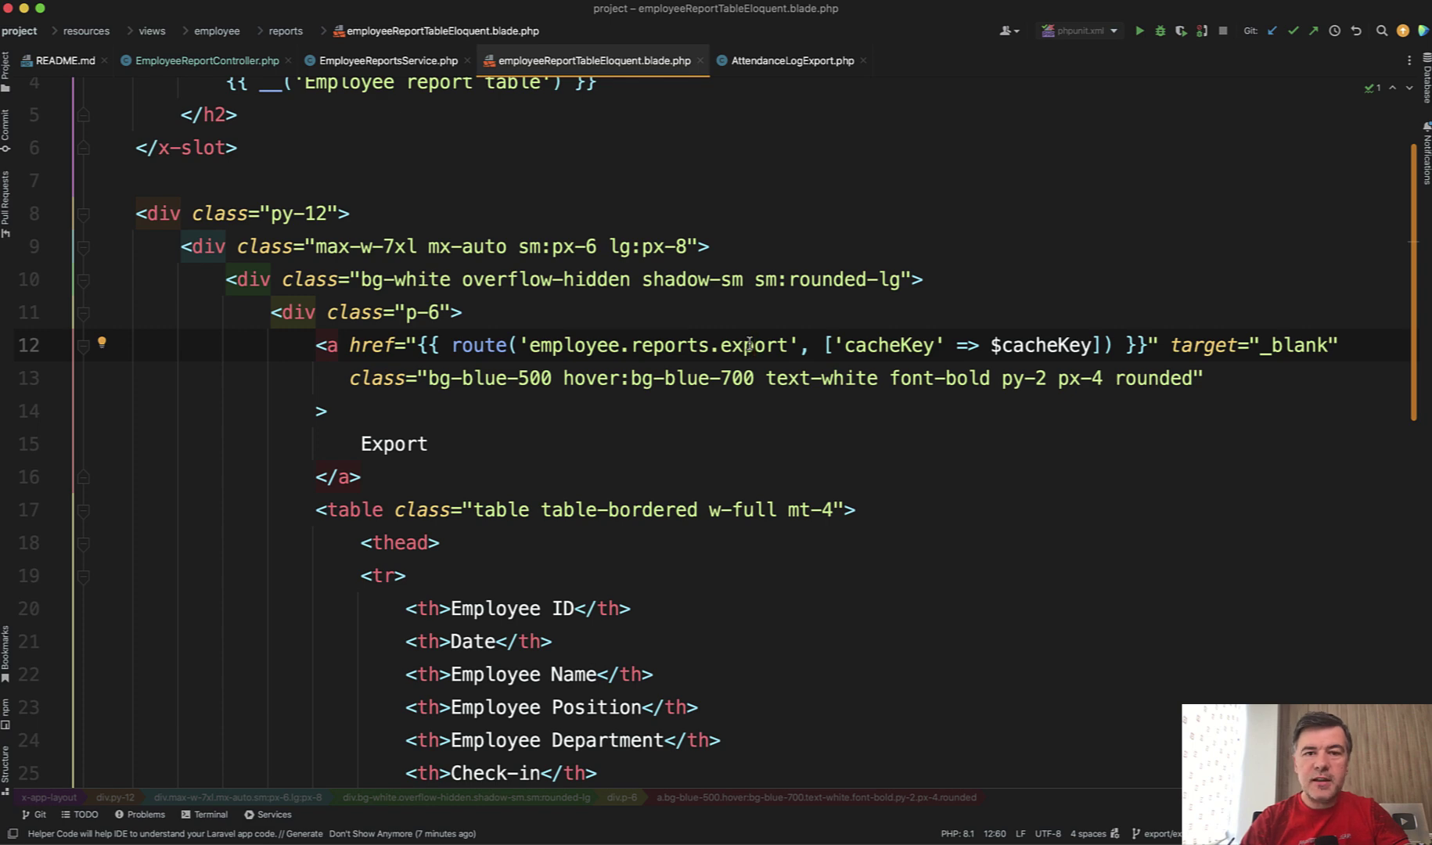
left_click(201, 59)
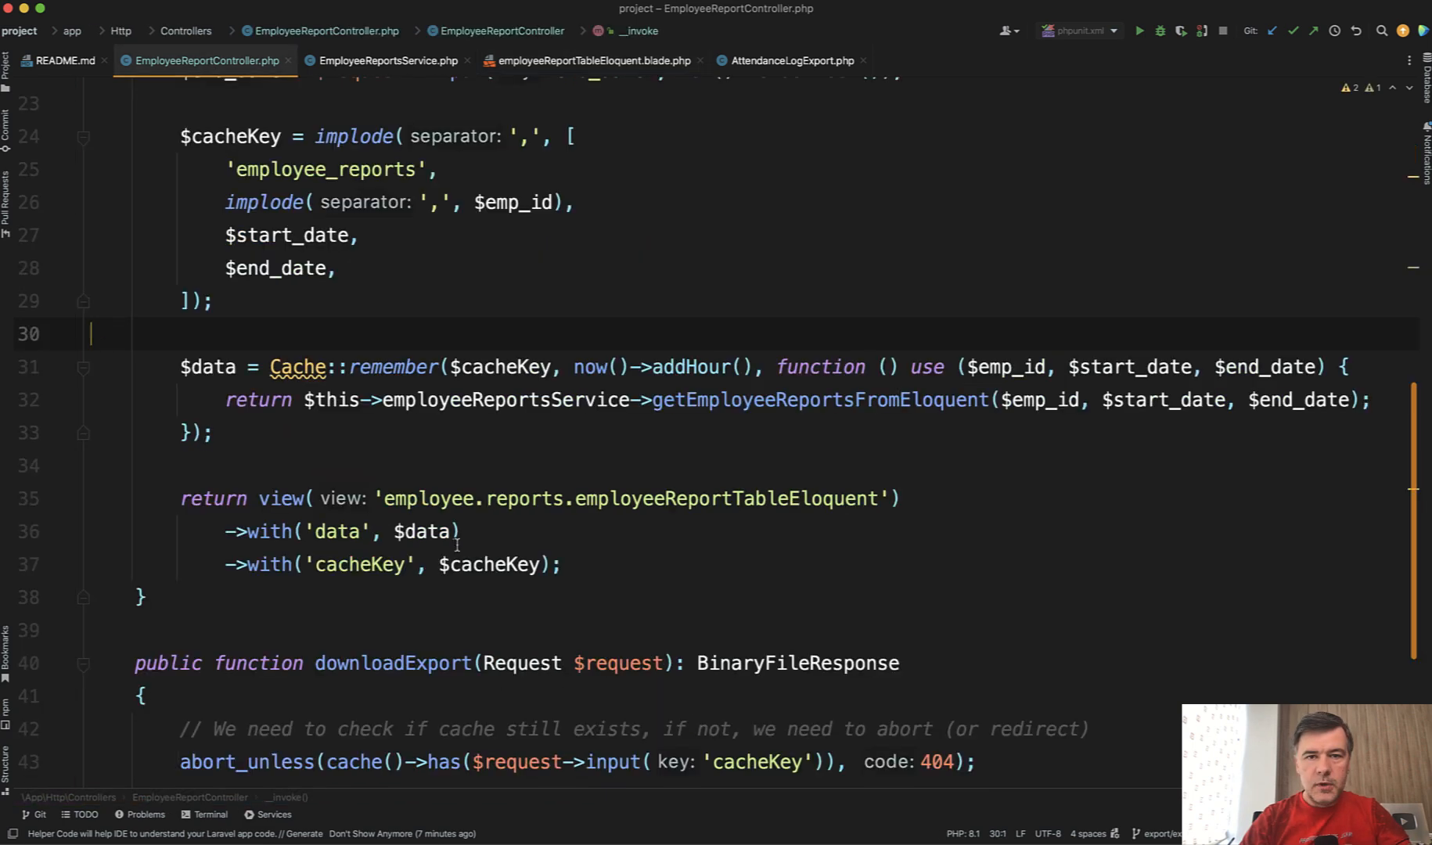
scroll("down", 3)
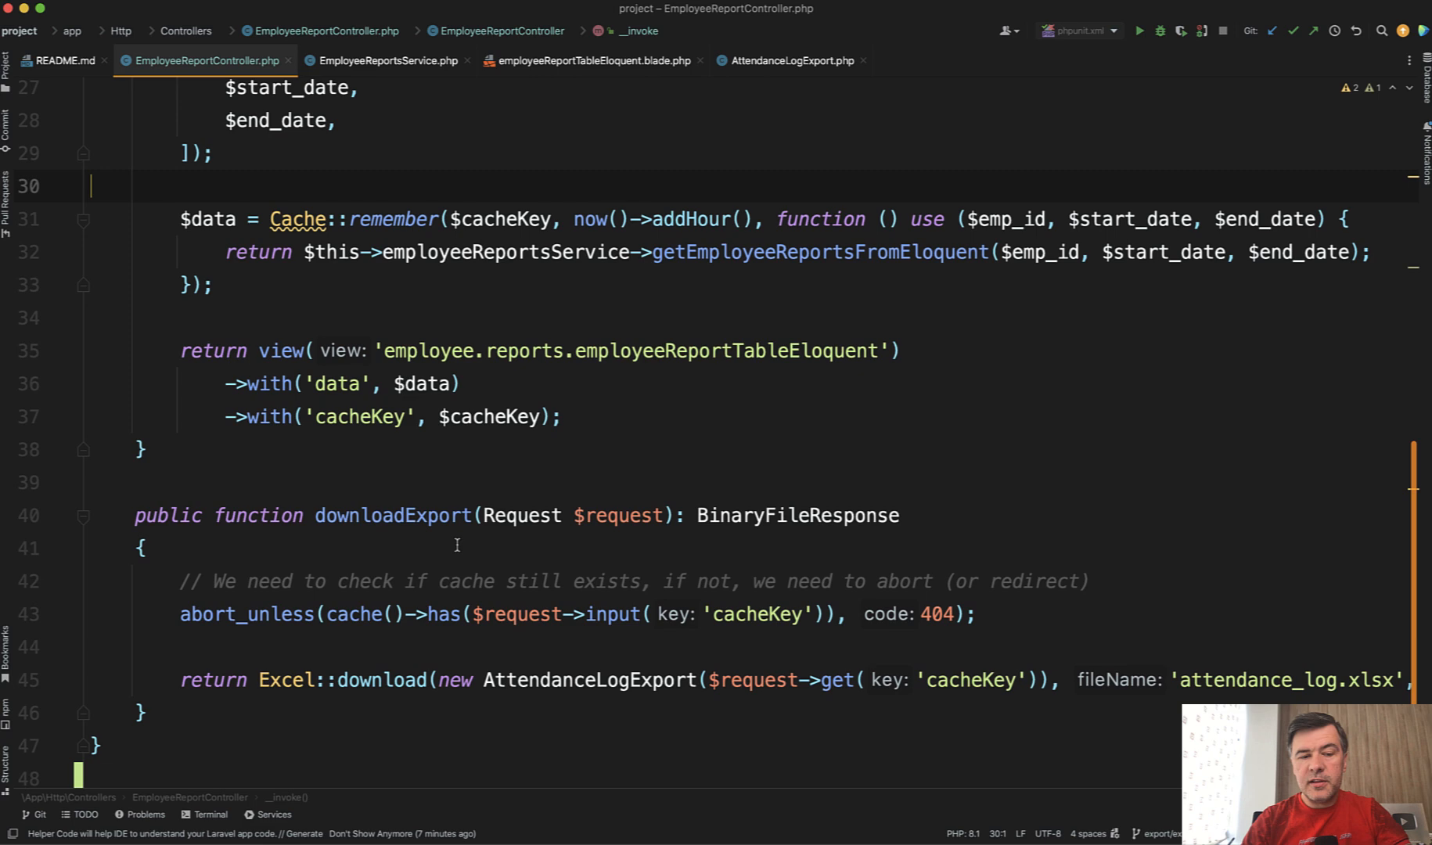
scroll("down", 3)
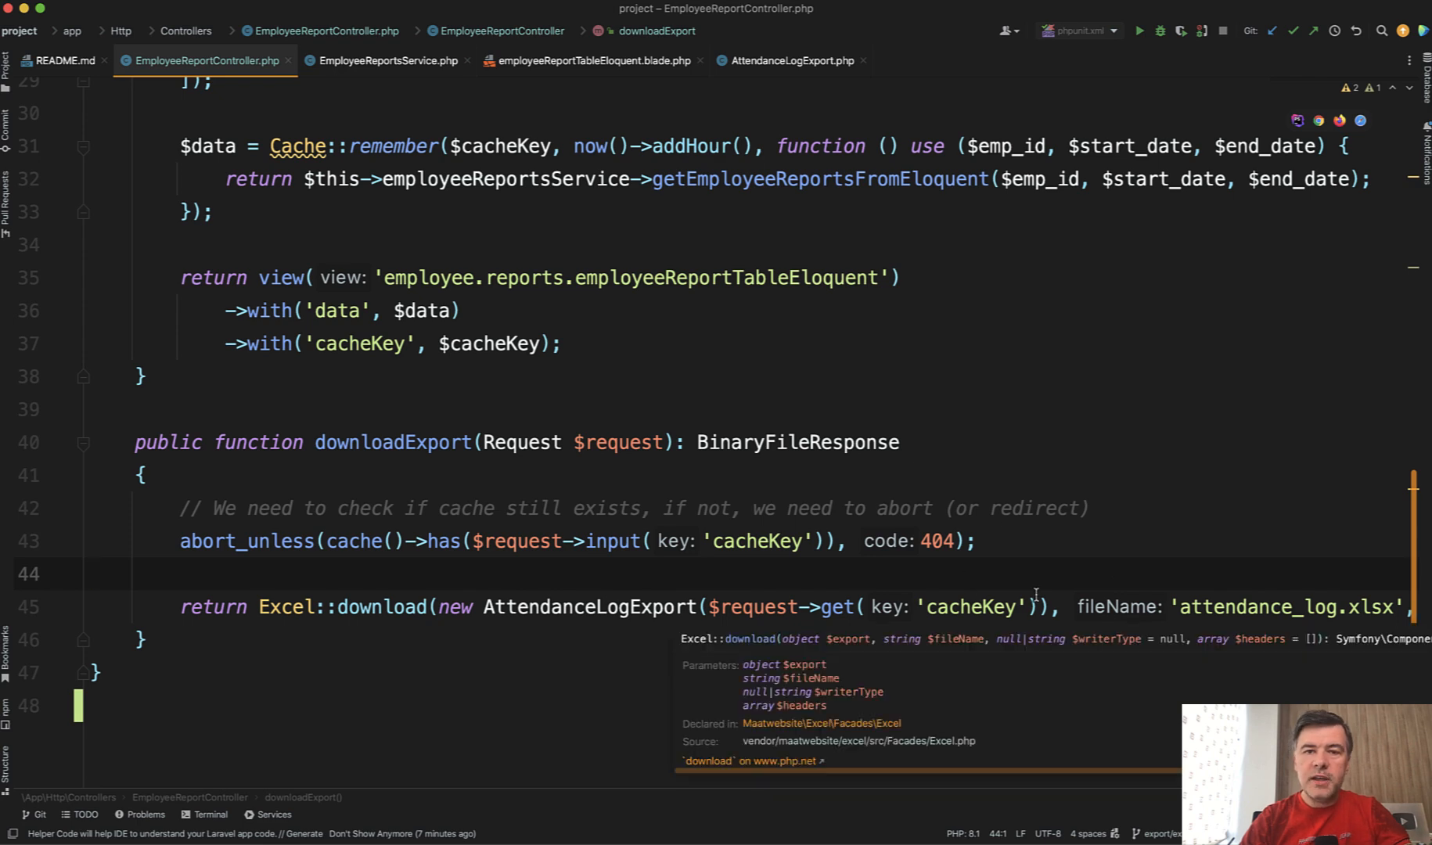
left_click(993, 569)
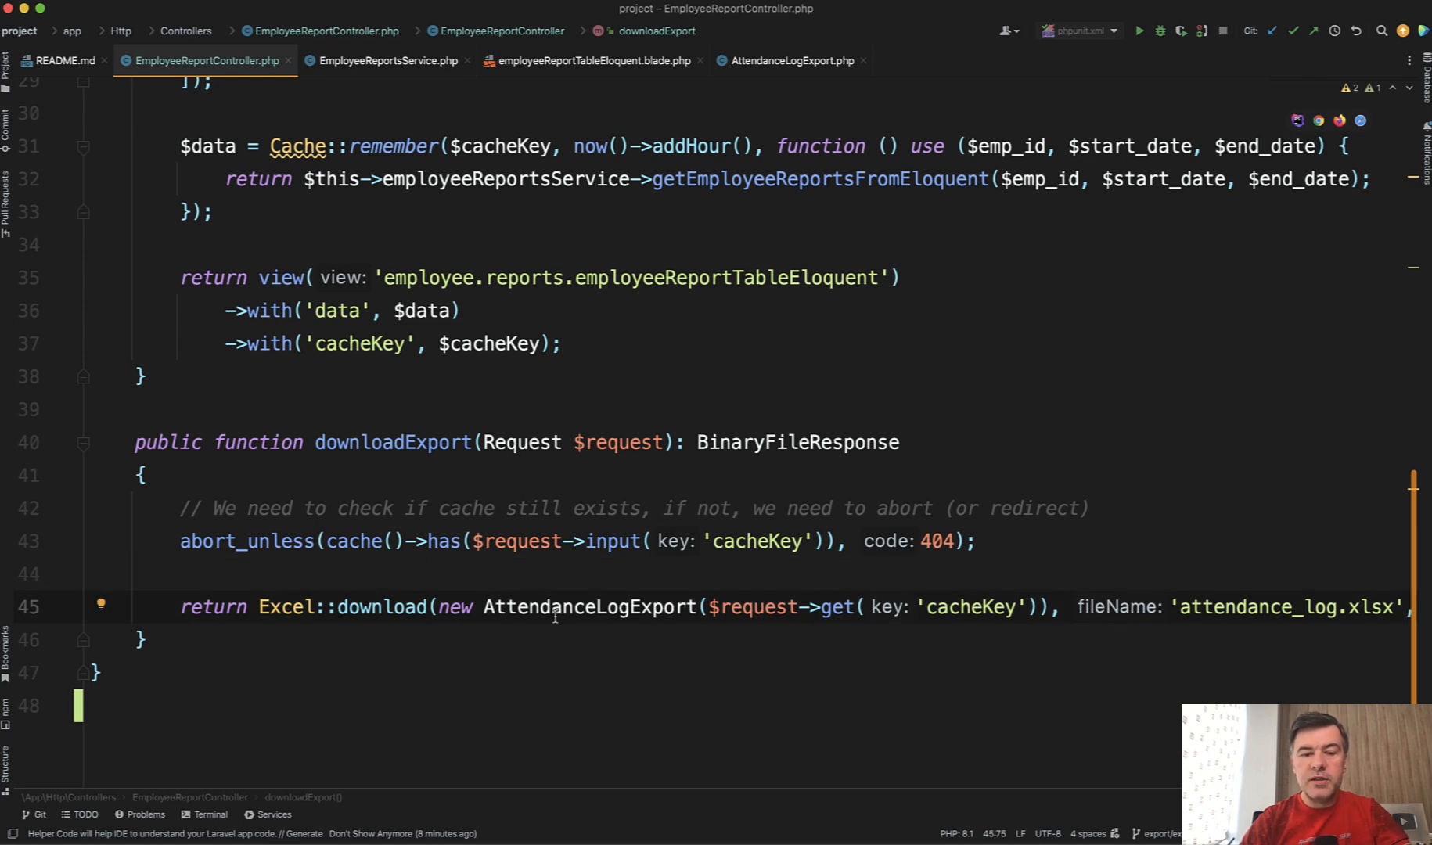
double_click(588, 607)
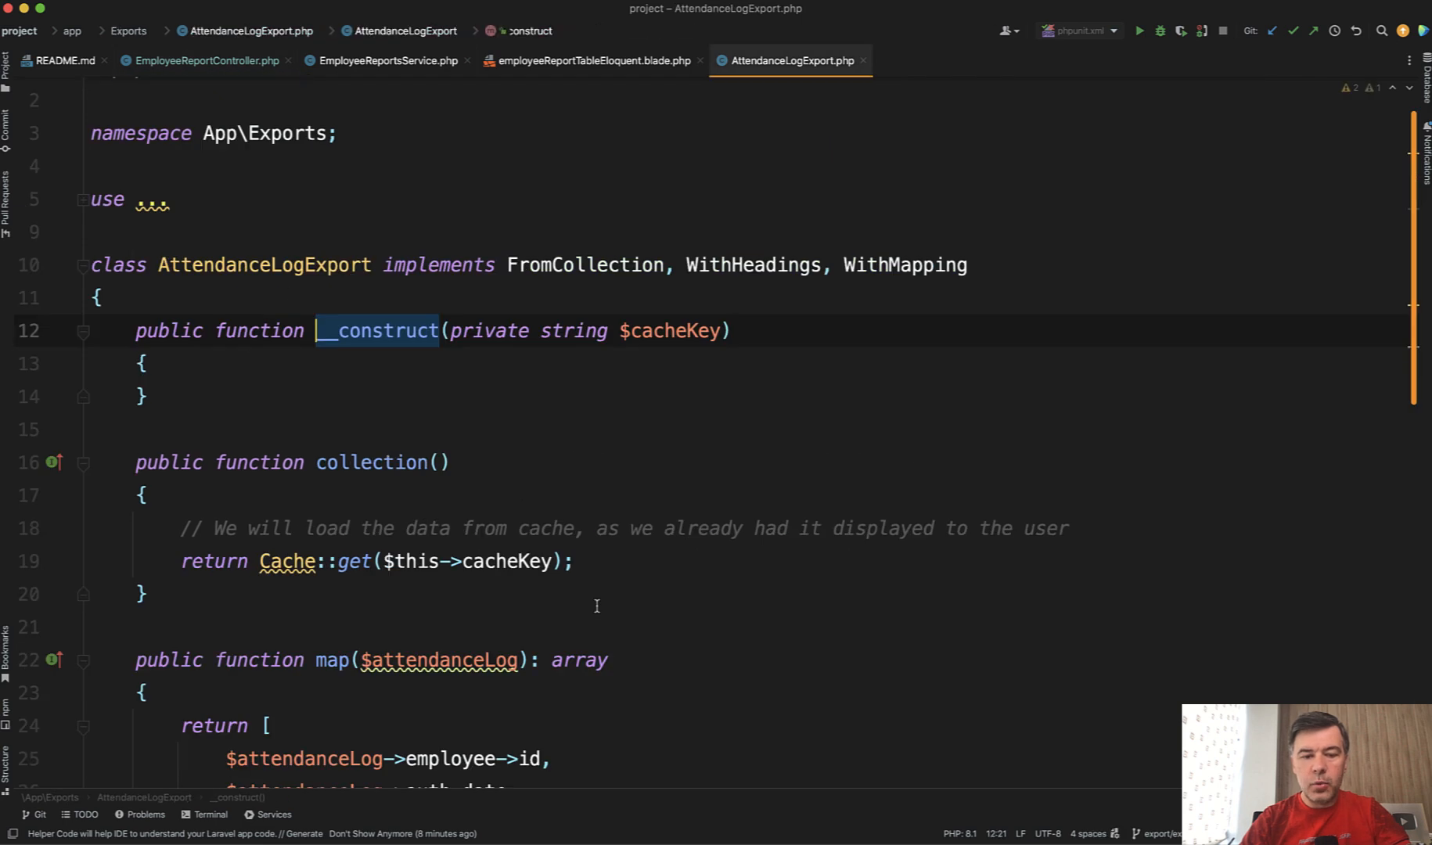
scroll("down", 3)
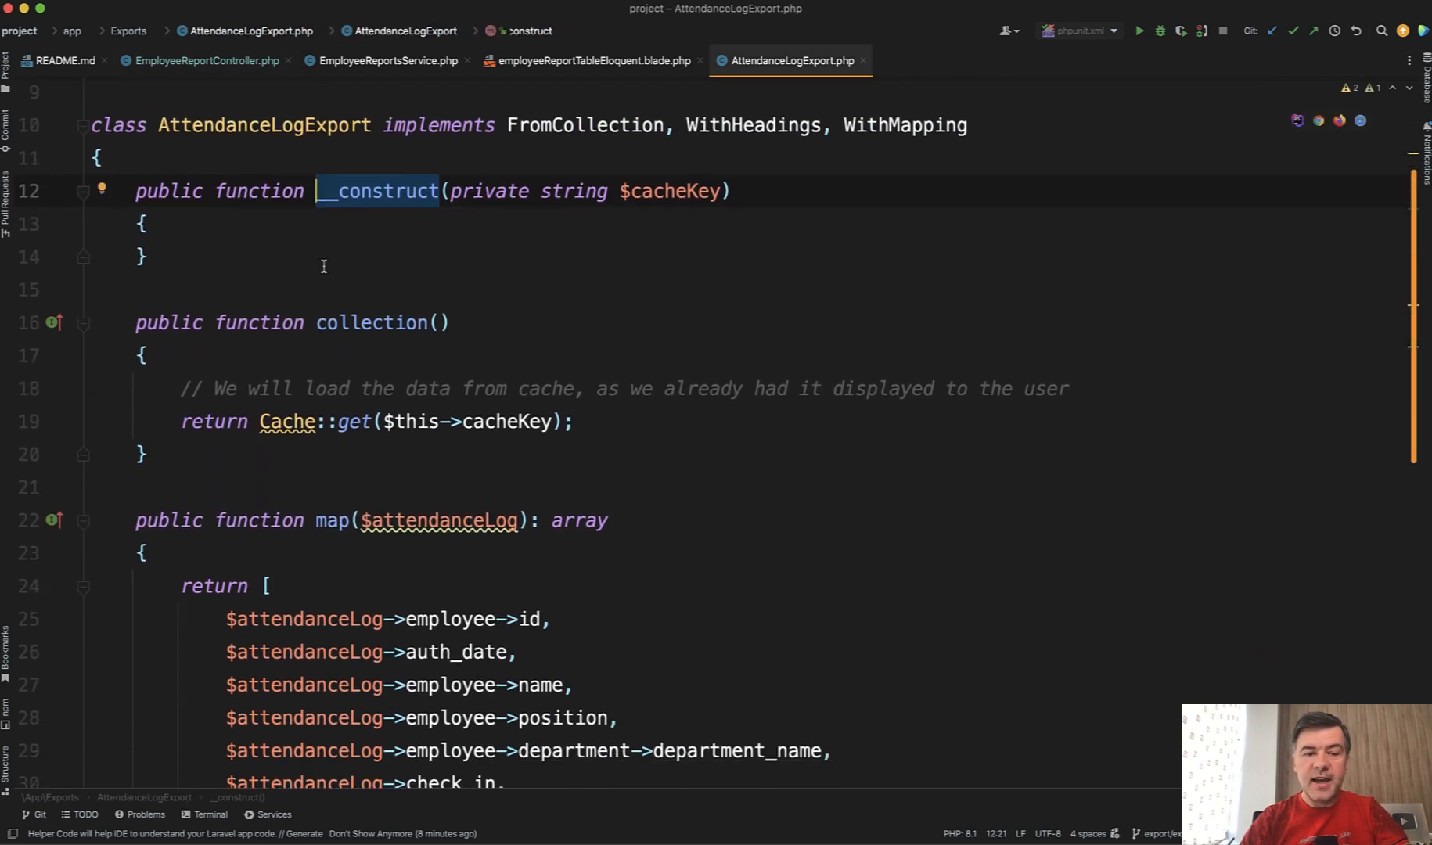
left_click(305, 421)
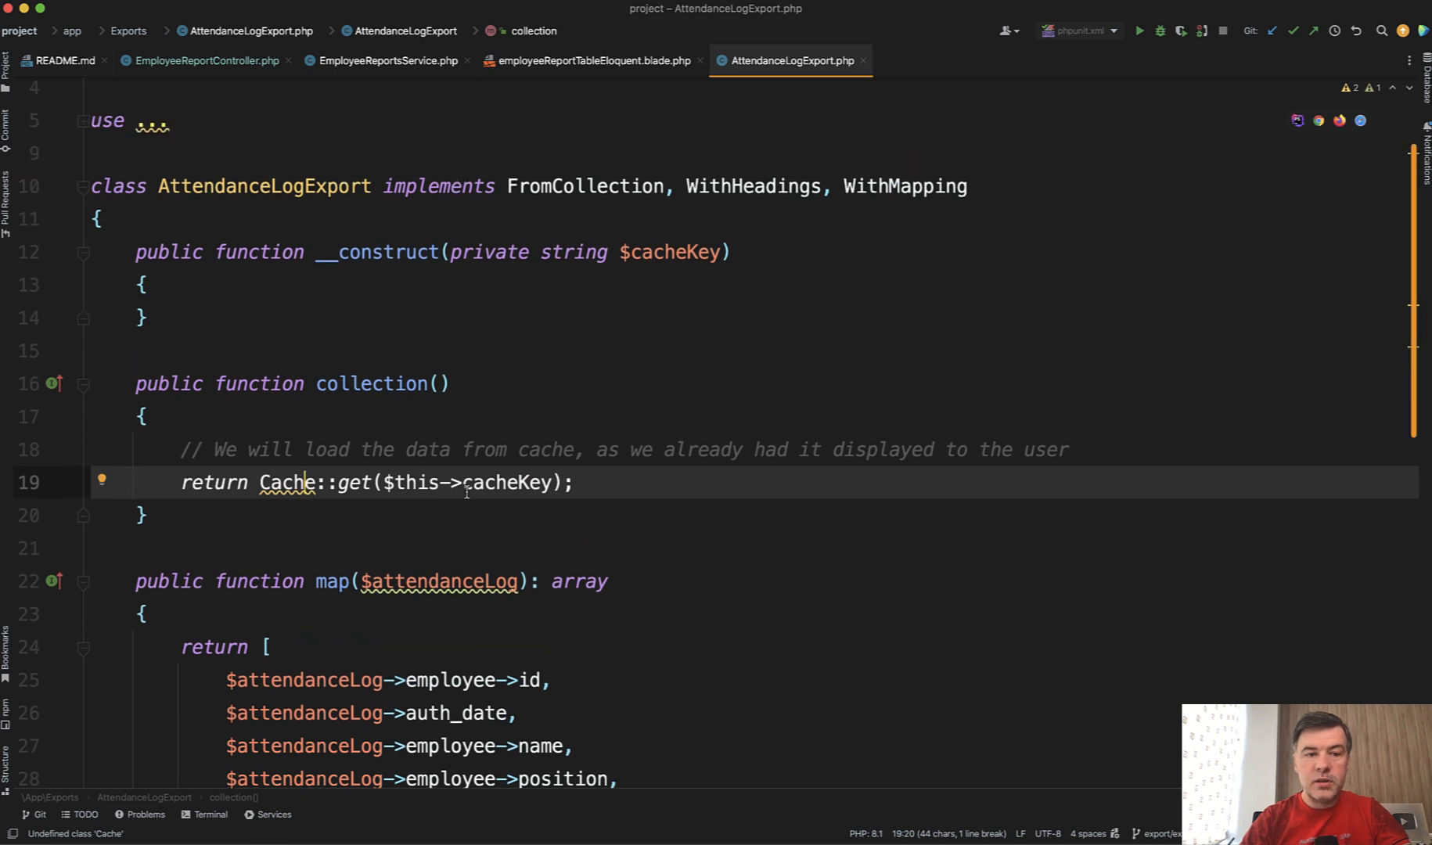
scroll("down", 3)
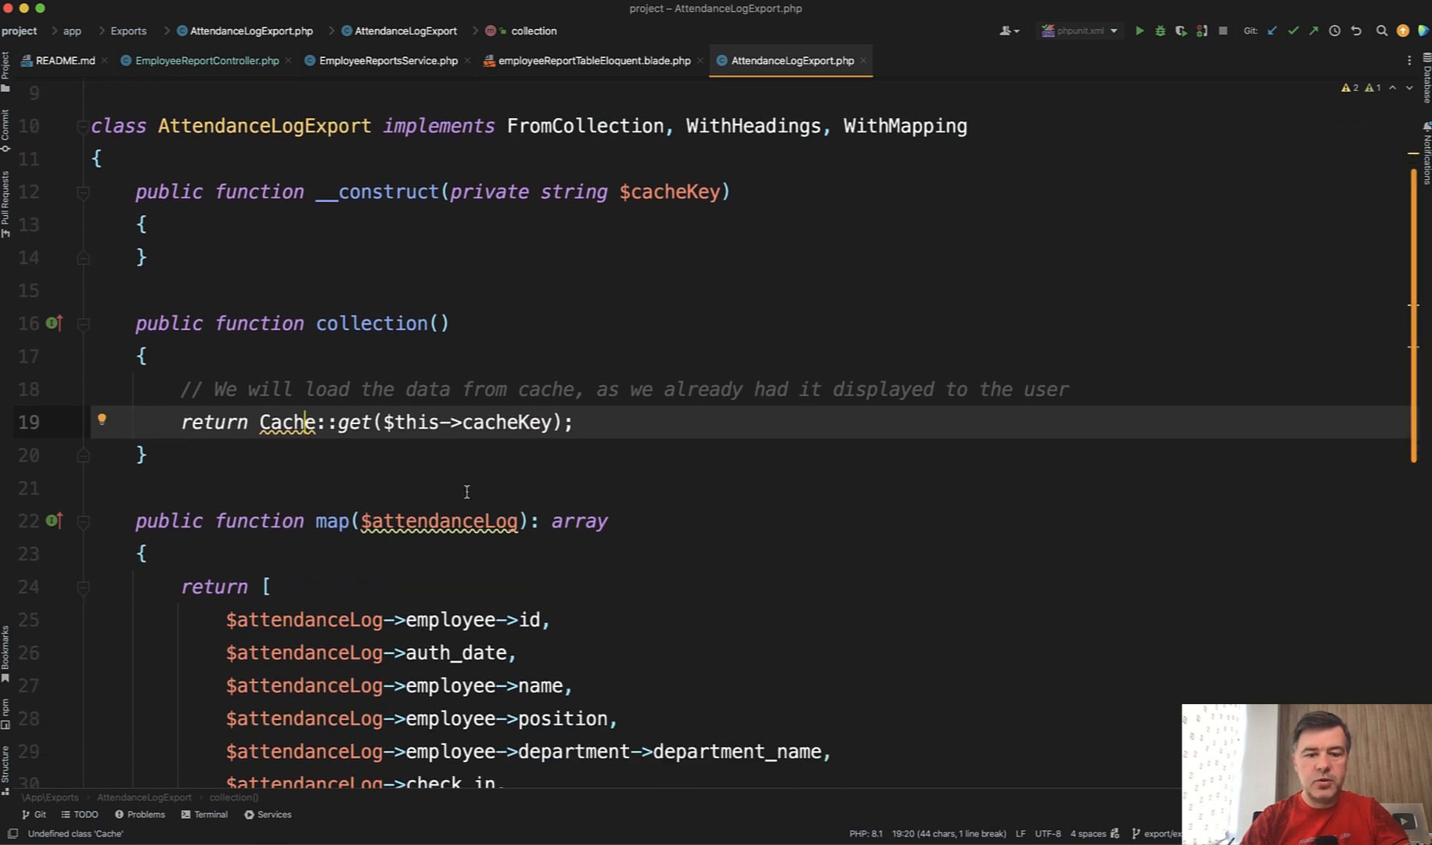
scroll("down", 3)
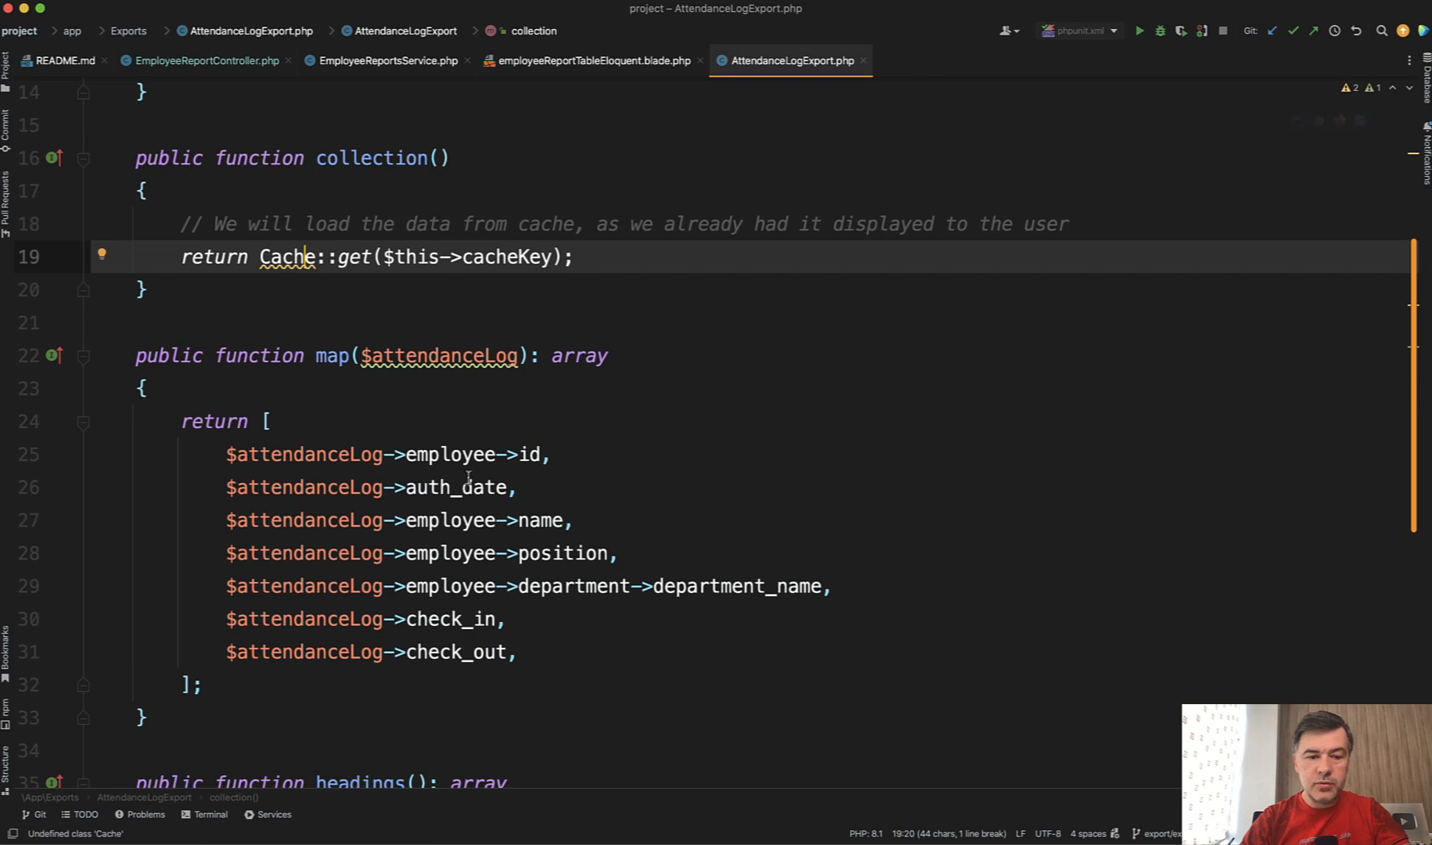
scroll("down", 3)
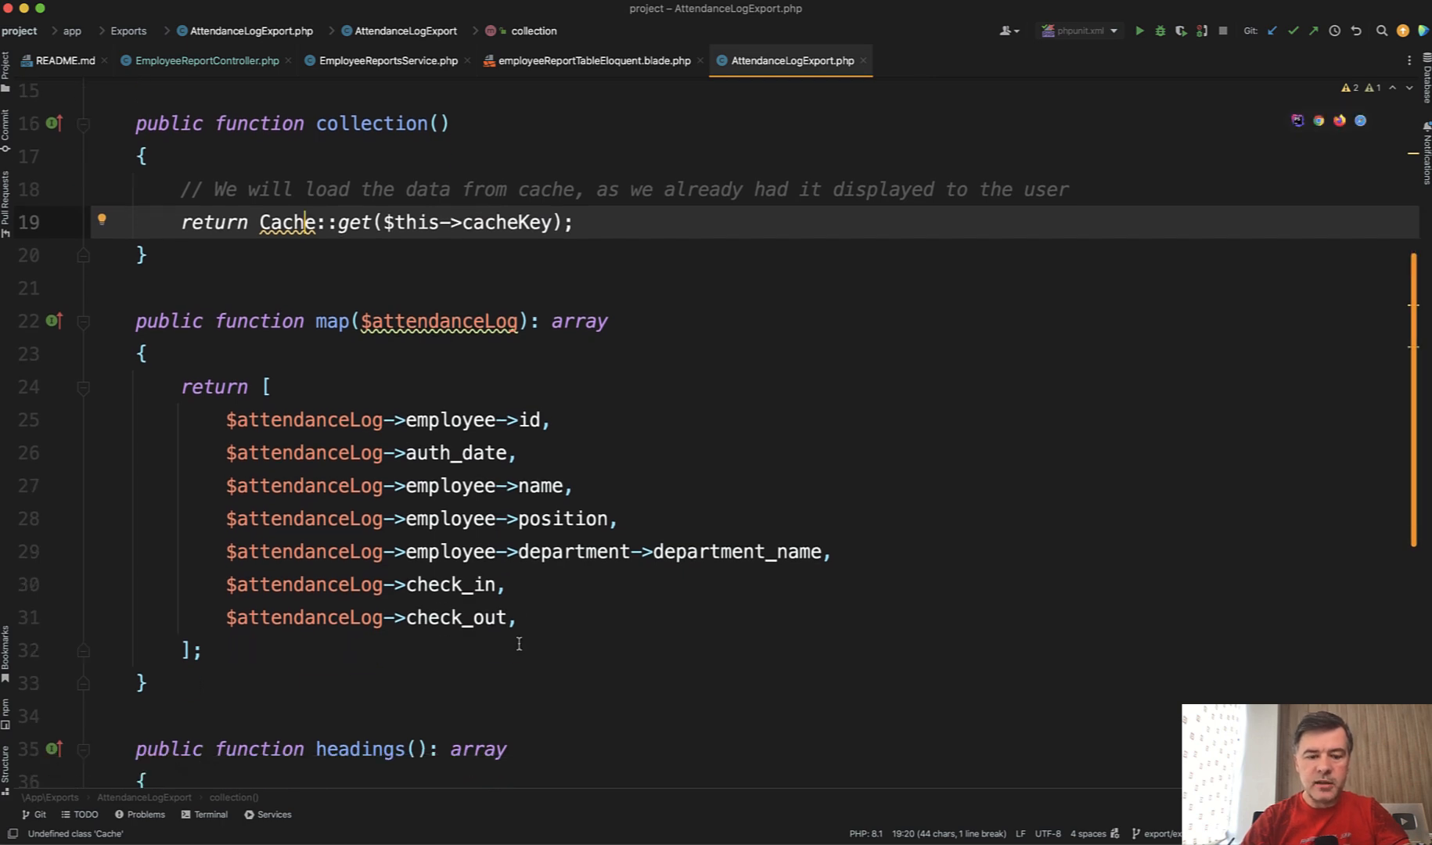
scroll("down", 3)
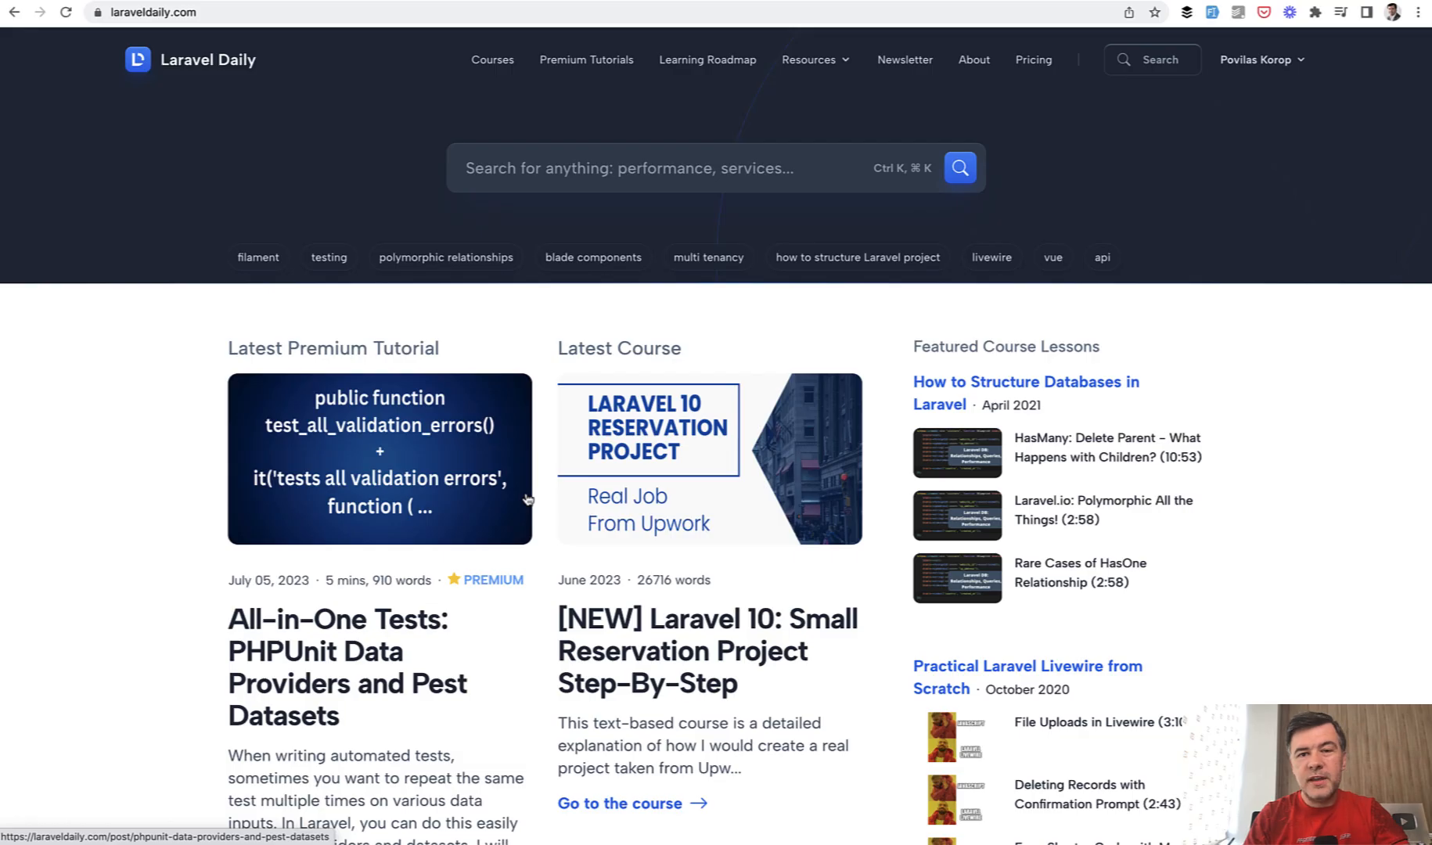
mouse_move(941, 278)
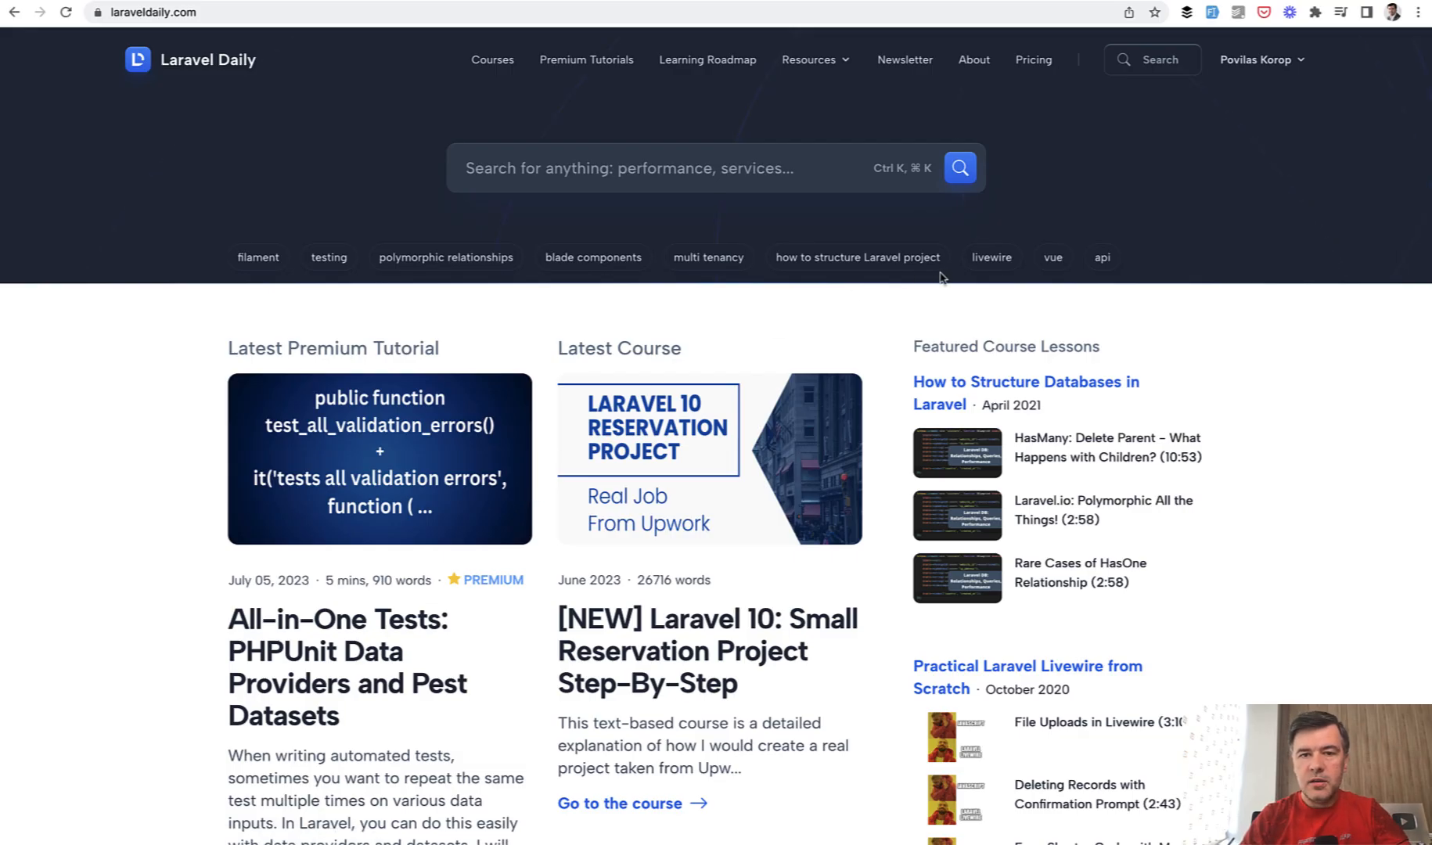
mouse_move(905, 70)
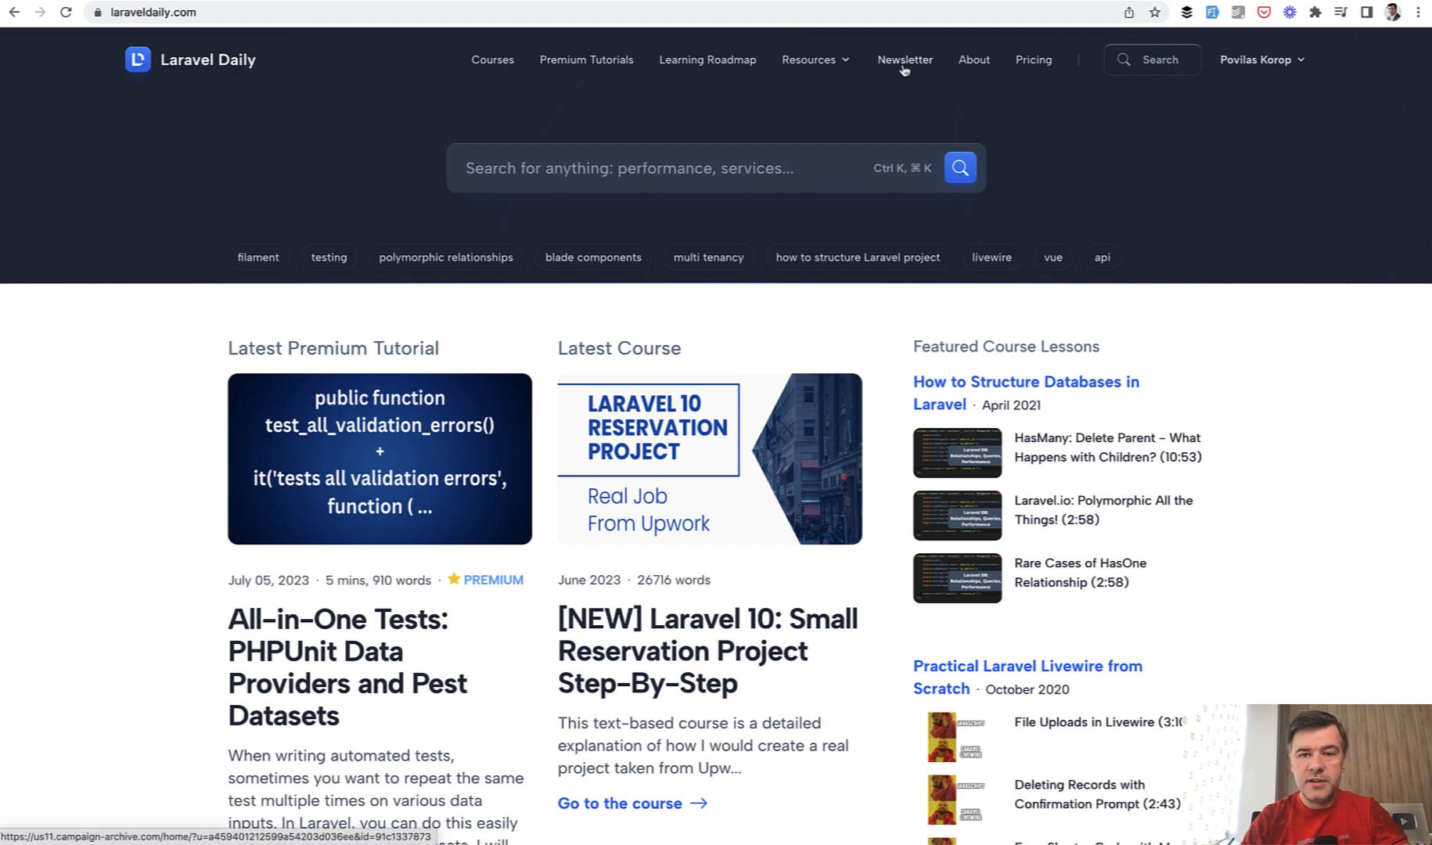
Step: Open the Newsletter page on laraveldaily.com listing past email issues
left_click(905, 59)
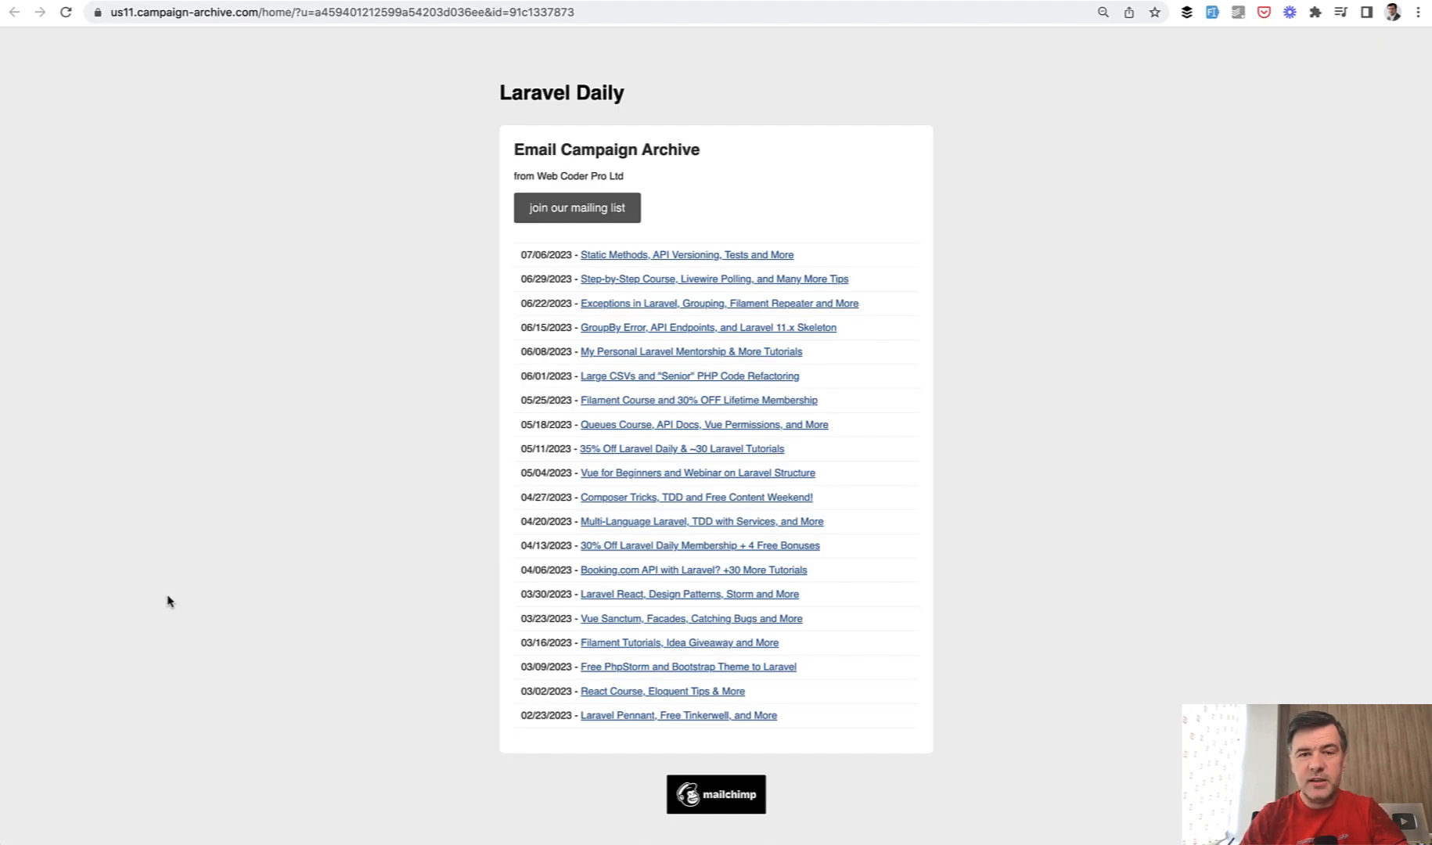
mouse_move(263, 532)
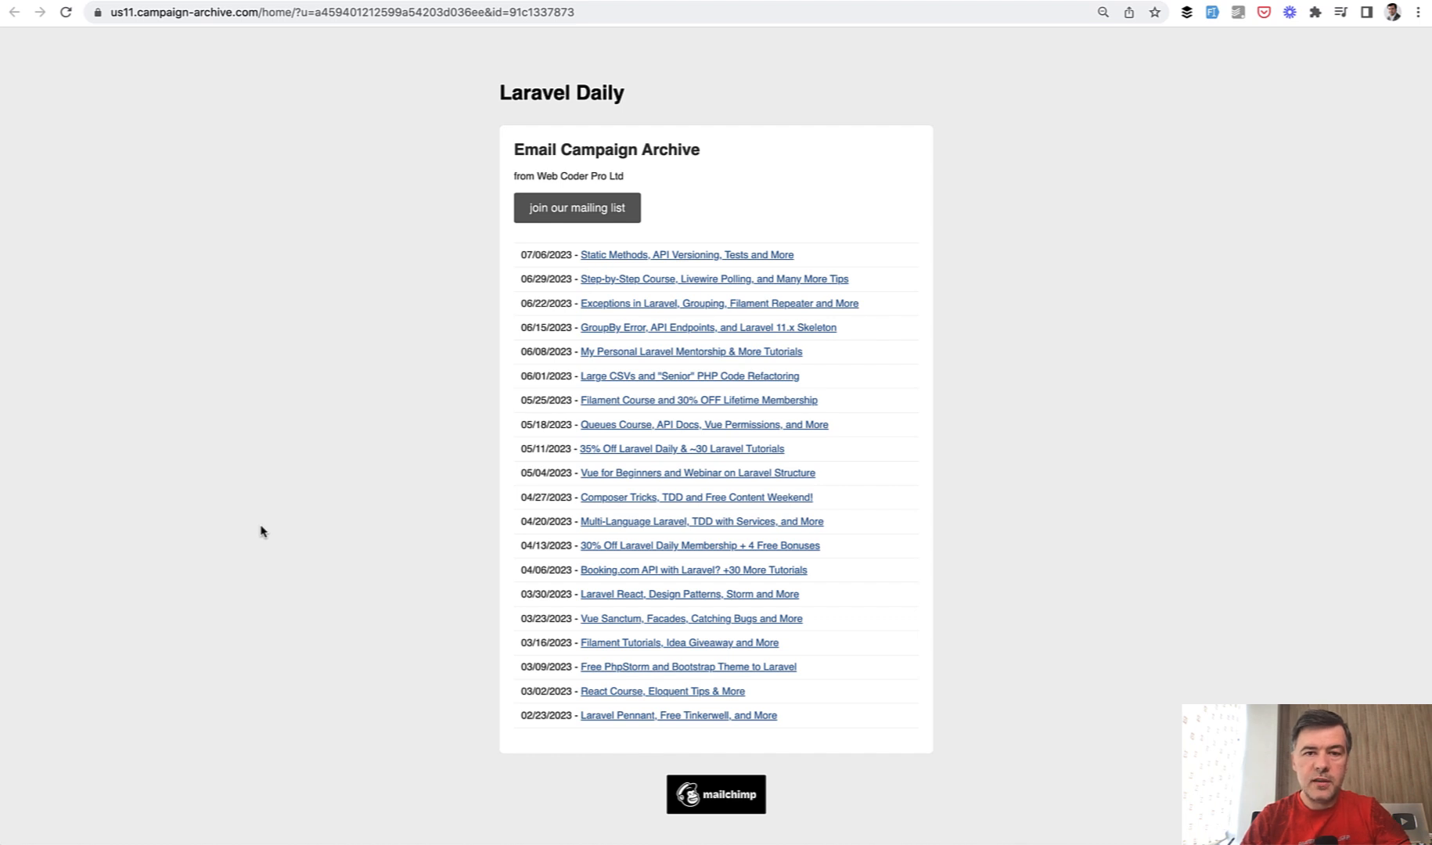
mouse_move(609, 468)
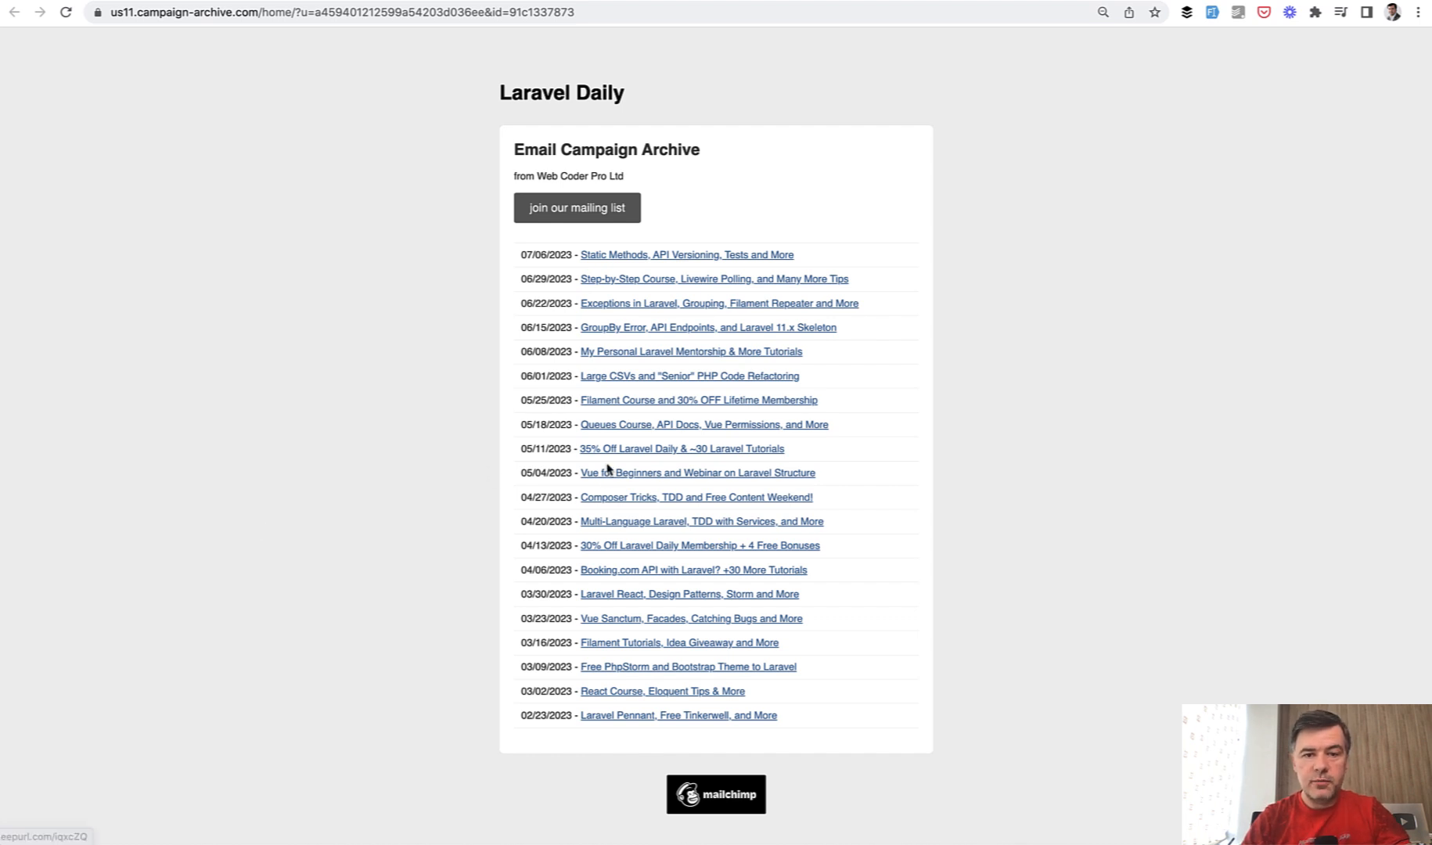
mouse_move(411, 491)
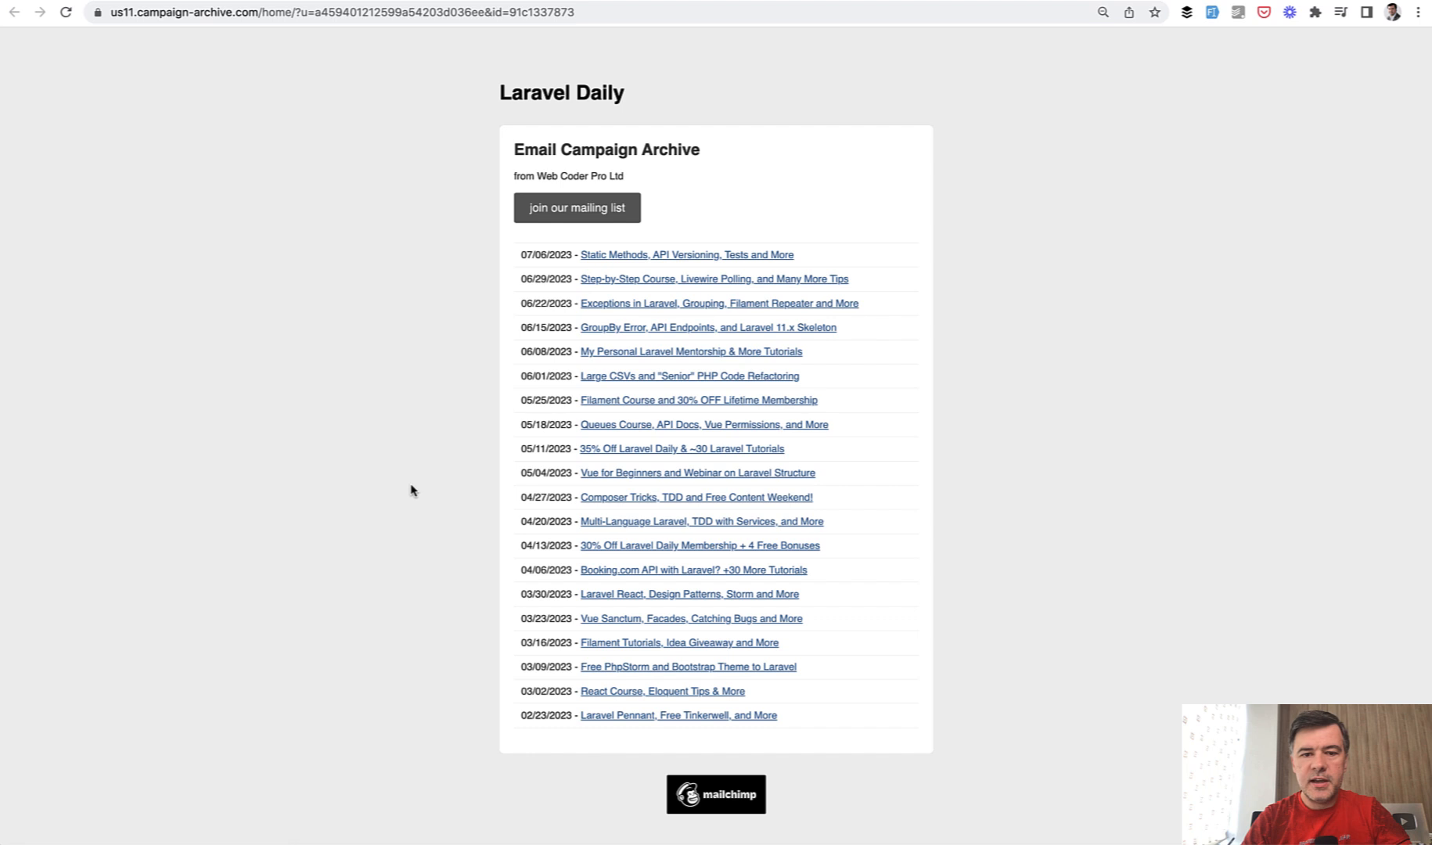
mouse_move(357, 461)
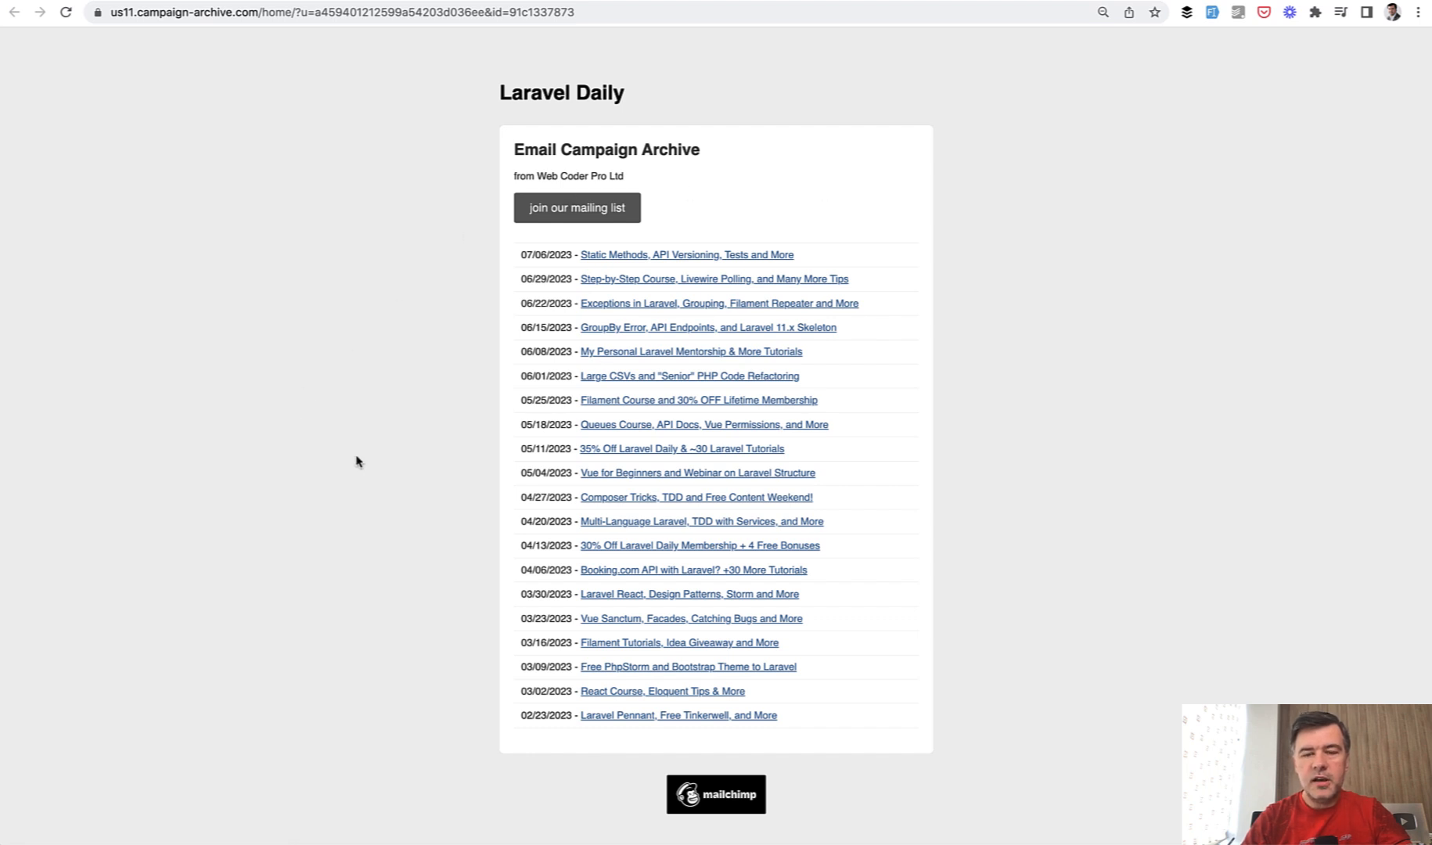